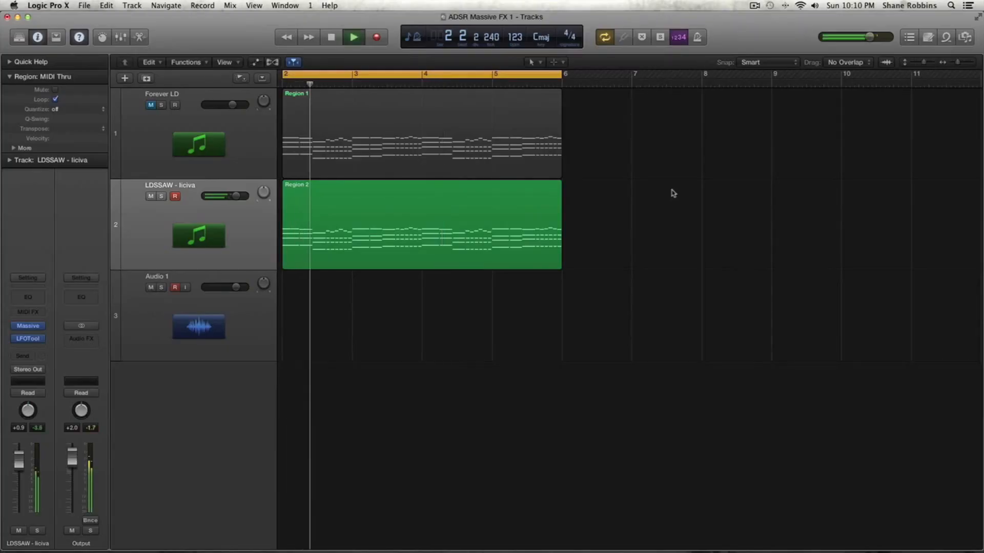
# Let the looped MIDI regions play through, then stop playback at bar 1.
pyautogui.click(353, 37)
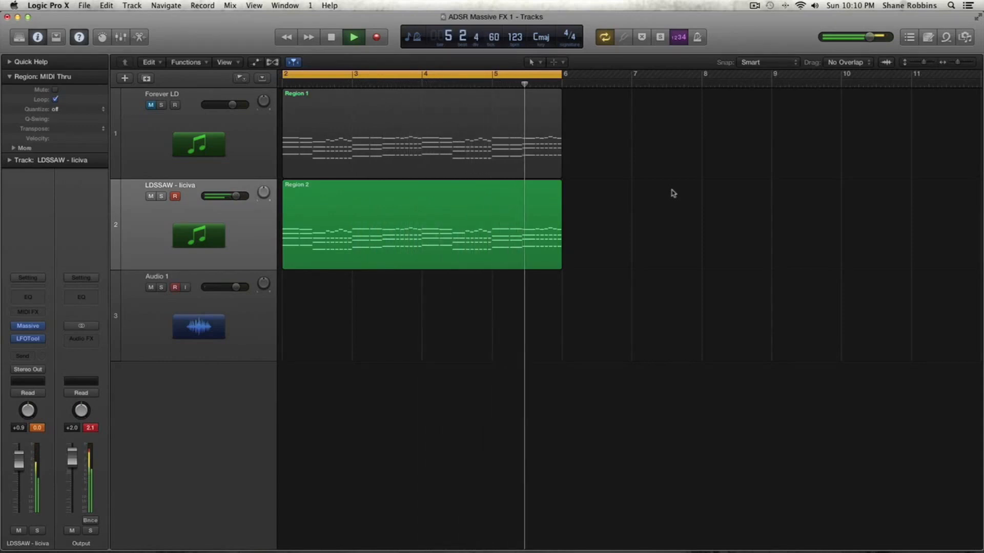
pyautogui.click(353, 36)
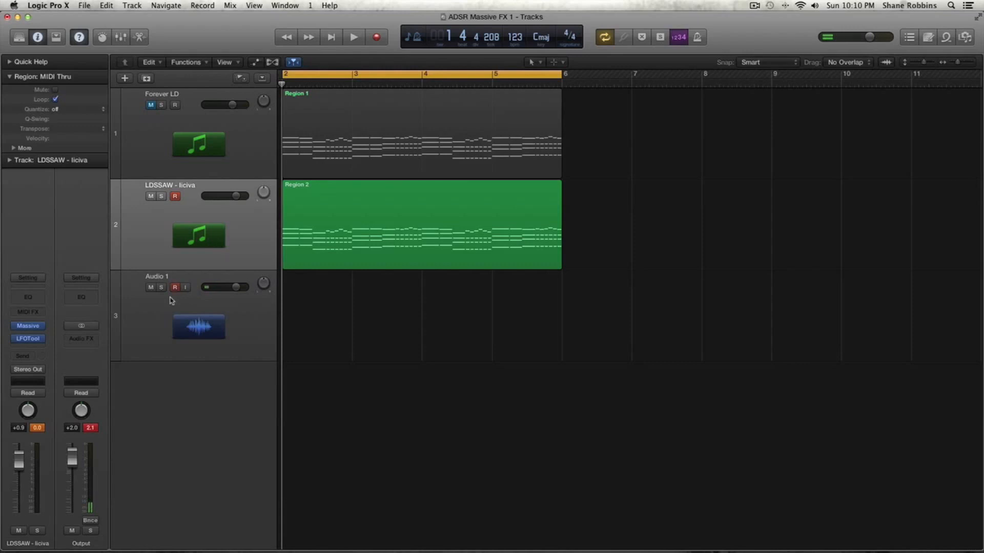
# Select the LDSSAW lead region and the Forever LD track to bring up Massive.
pyautogui.click(421, 224)
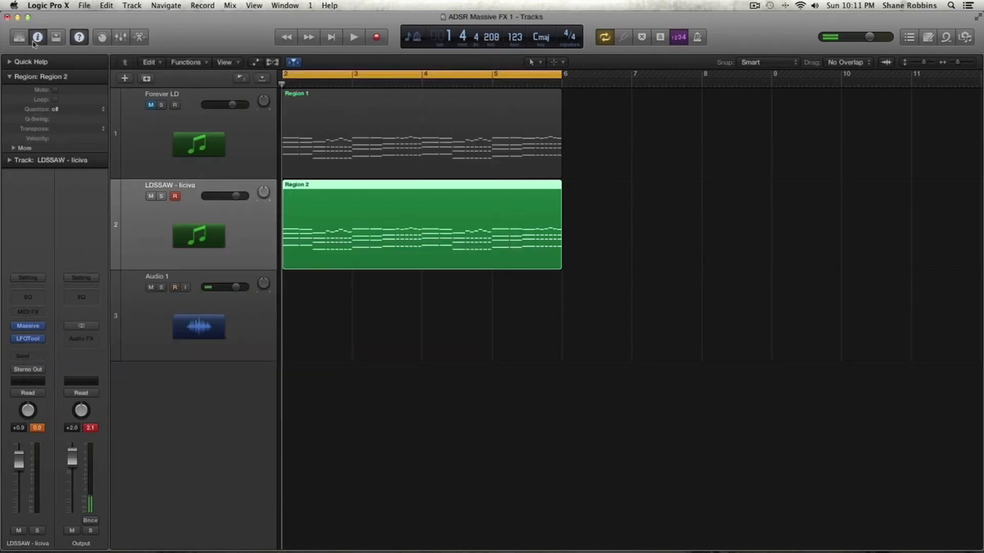
pyautogui.moveTo(36, 37)
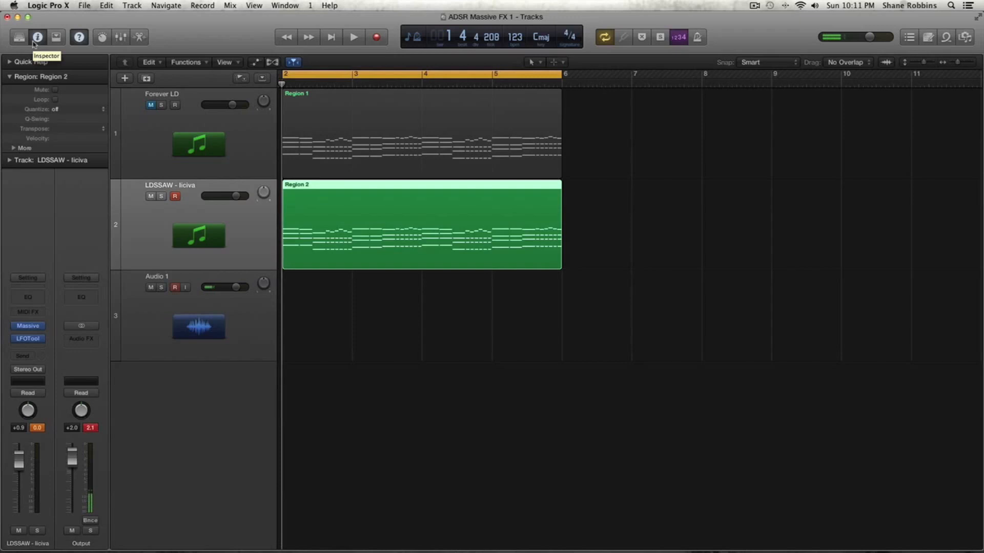
pyautogui.moveTo(218, 142)
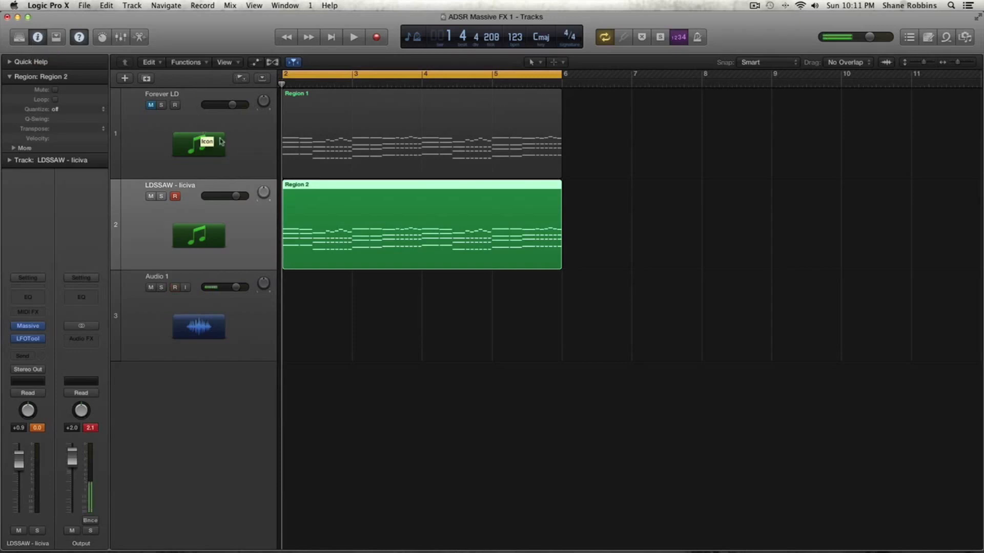
pyautogui.moveTo(235, 222)
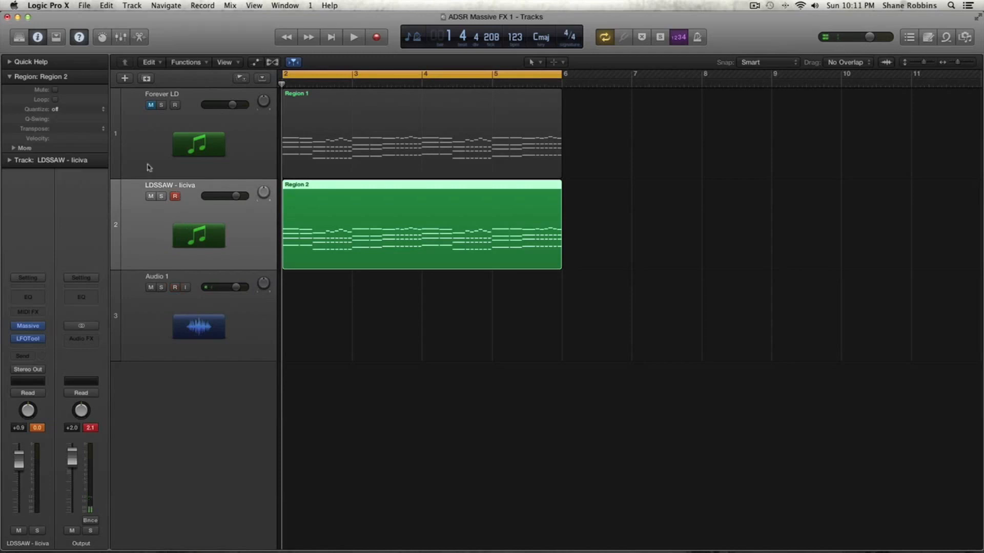
pyautogui.click(420, 132)
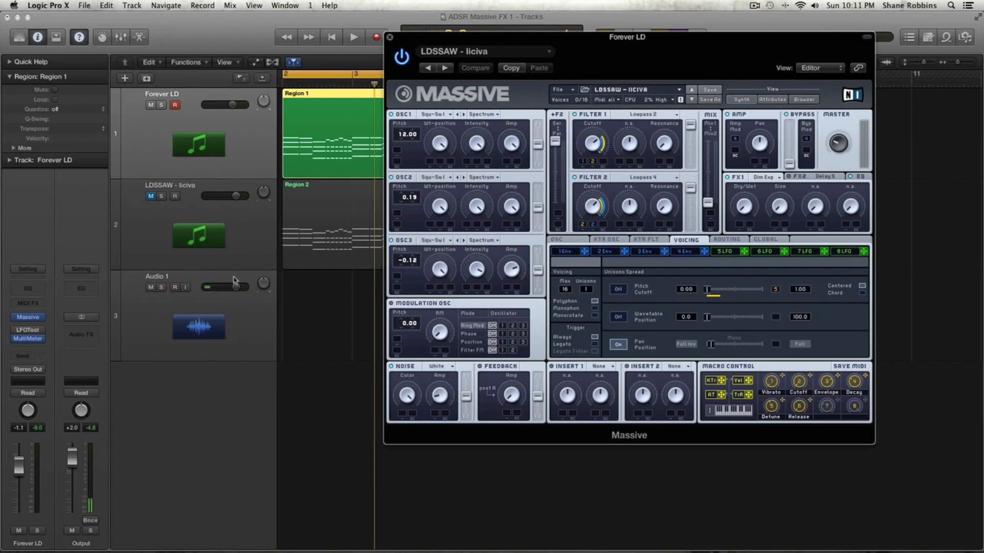
# Open Forever LD's MultiMeter, move the Massive editor lower, and play the lead.
pyautogui.click(26, 338)
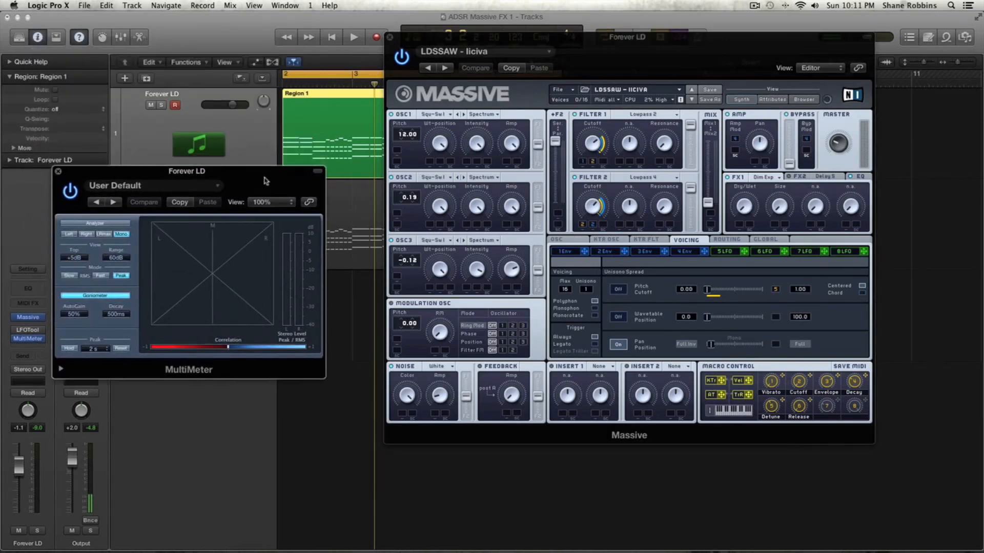
pyautogui.moveTo(186, 171); pyautogui.dragTo(193, 199)
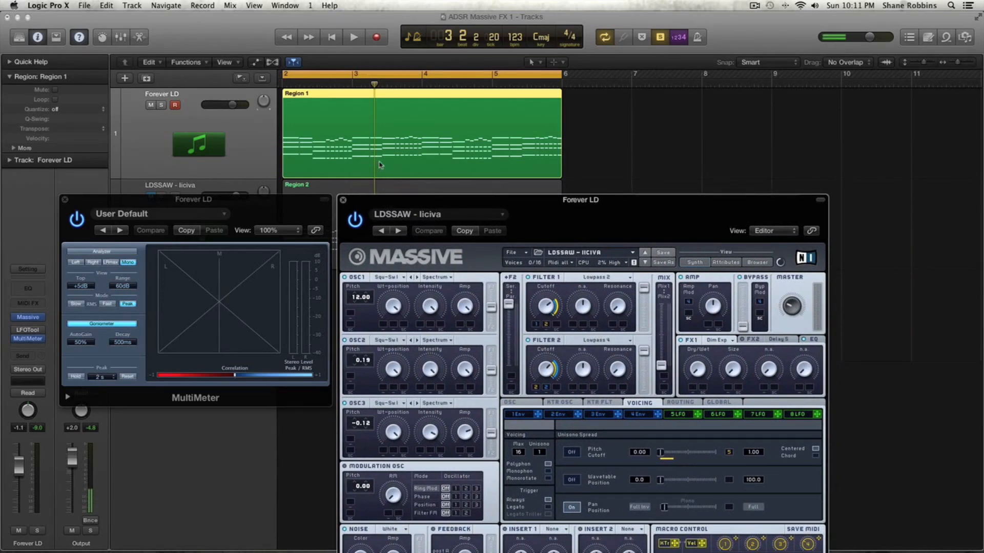
pyautogui.click(353, 37)
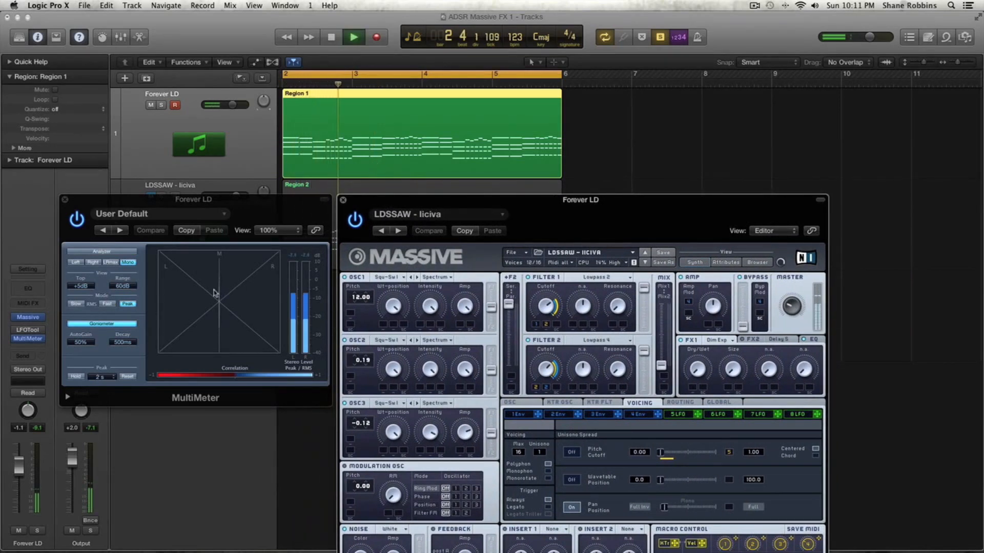
pyautogui.moveTo(234, 104); pyautogui.dragTo(220, 104)
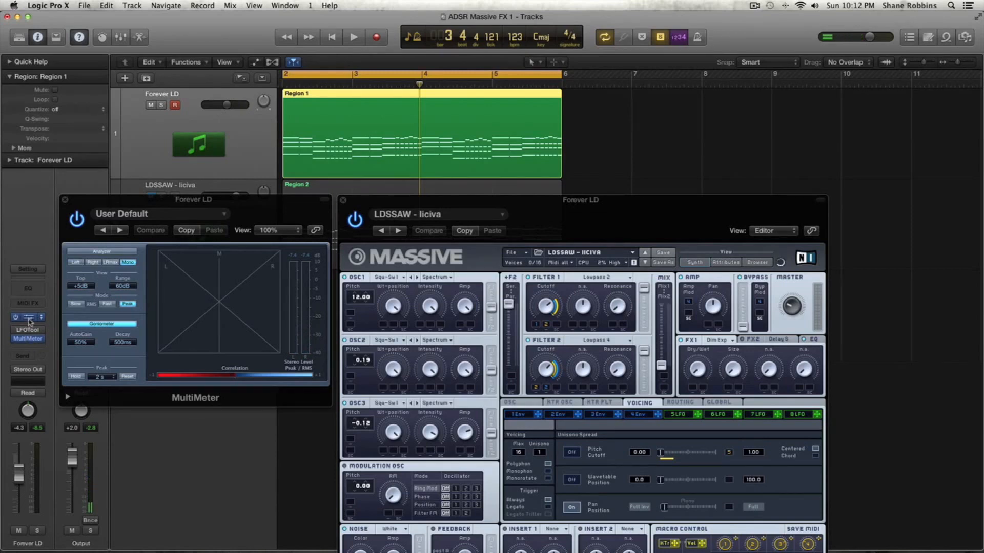
pyautogui.click(27, 317)
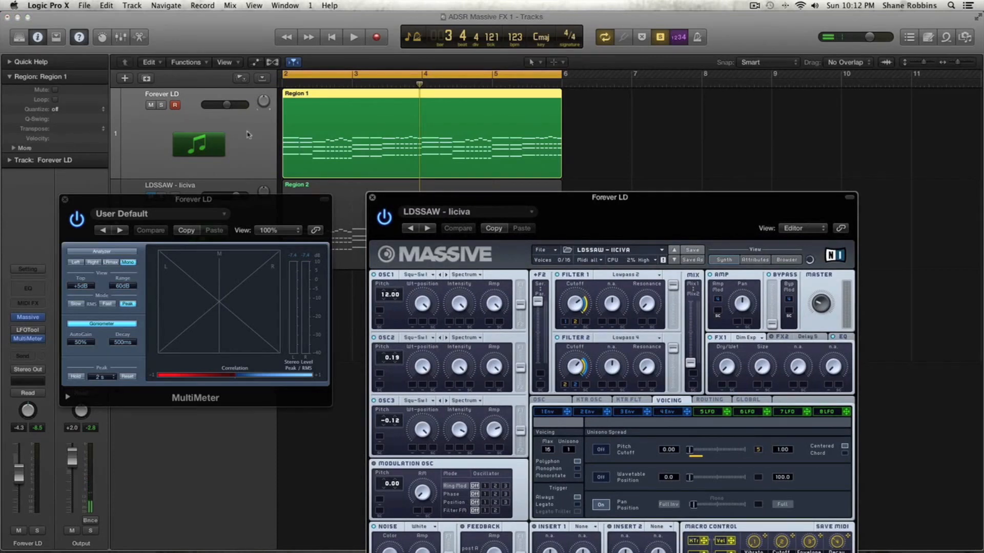
pyautogui.moveTo(247, 134)
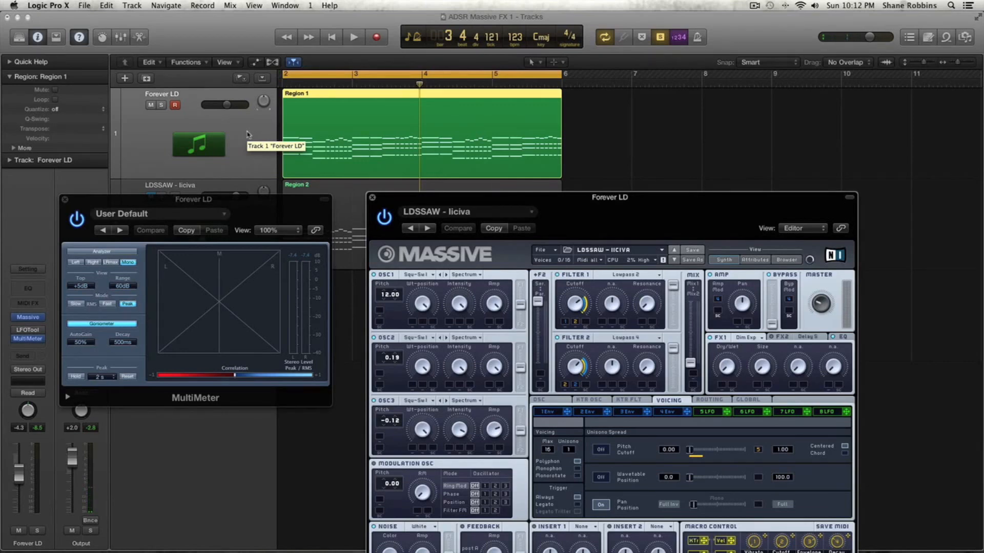
pyautogui.moveTo(414, 202)
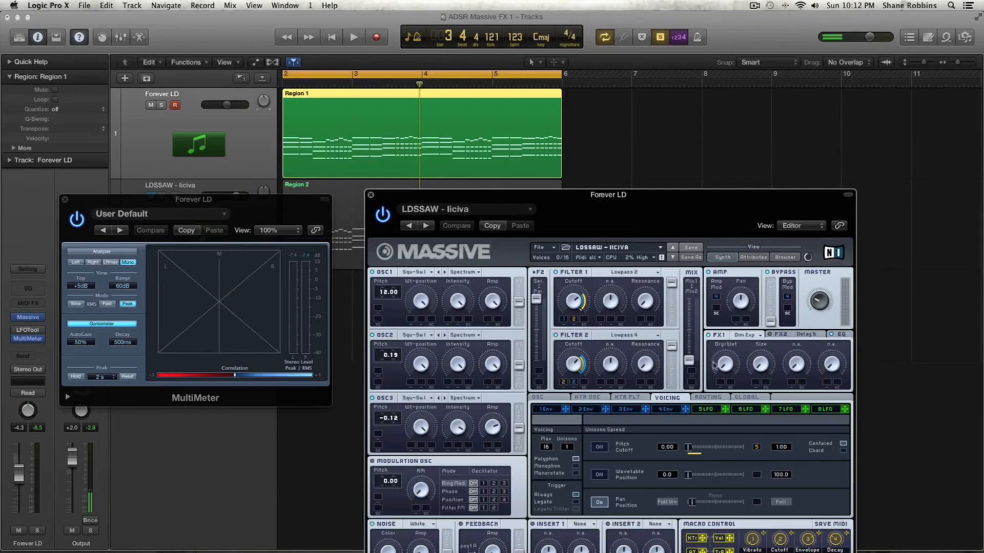
pyautogui.click(353, 36)
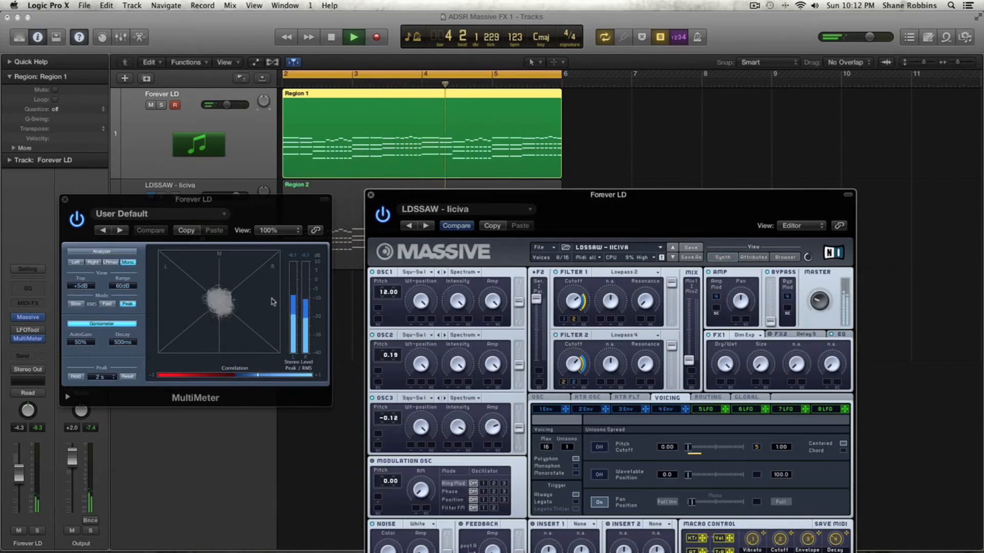
pyautogui.click(353, 37)
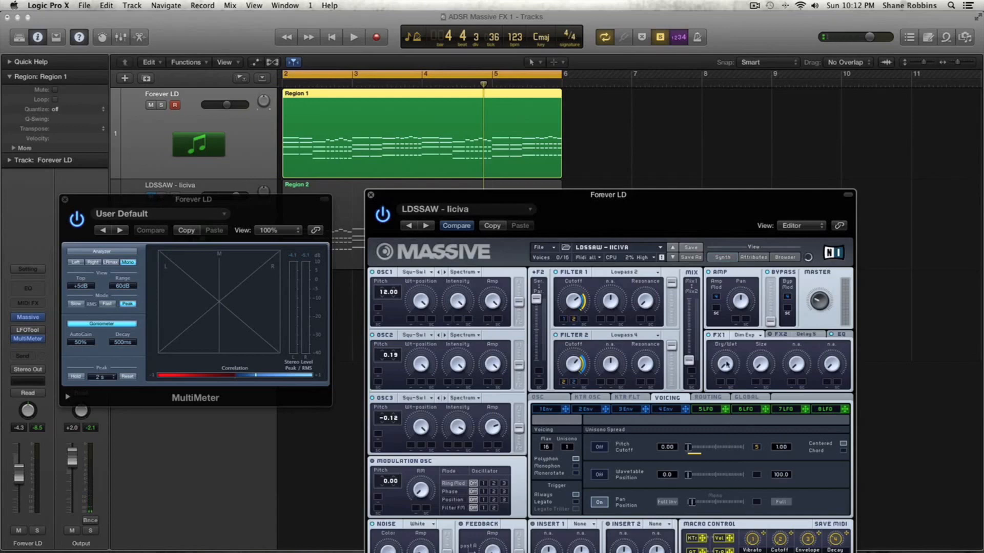
pyautogui.click(354, 36)
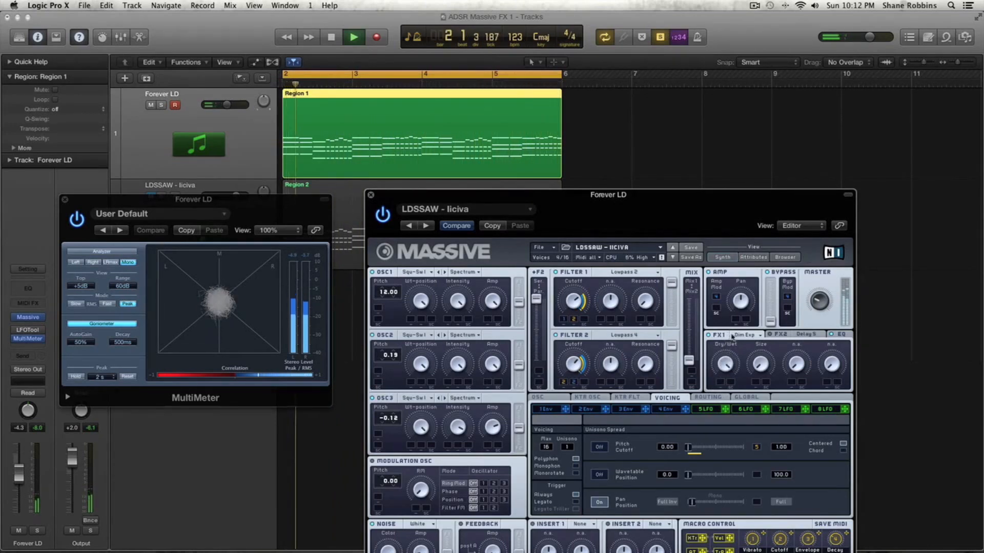
pyautogui.click(353, 37)
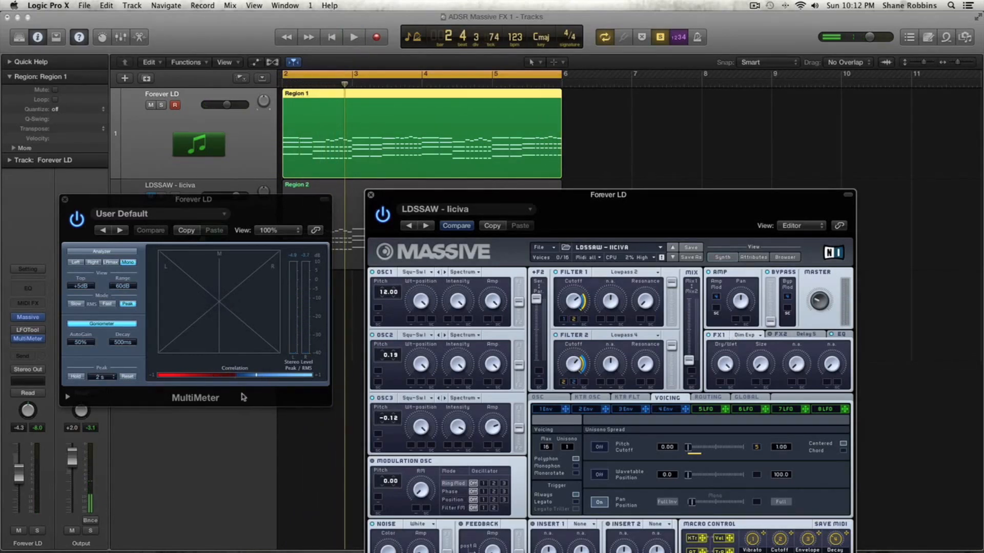
pyautogui.moveTo(249, 395)
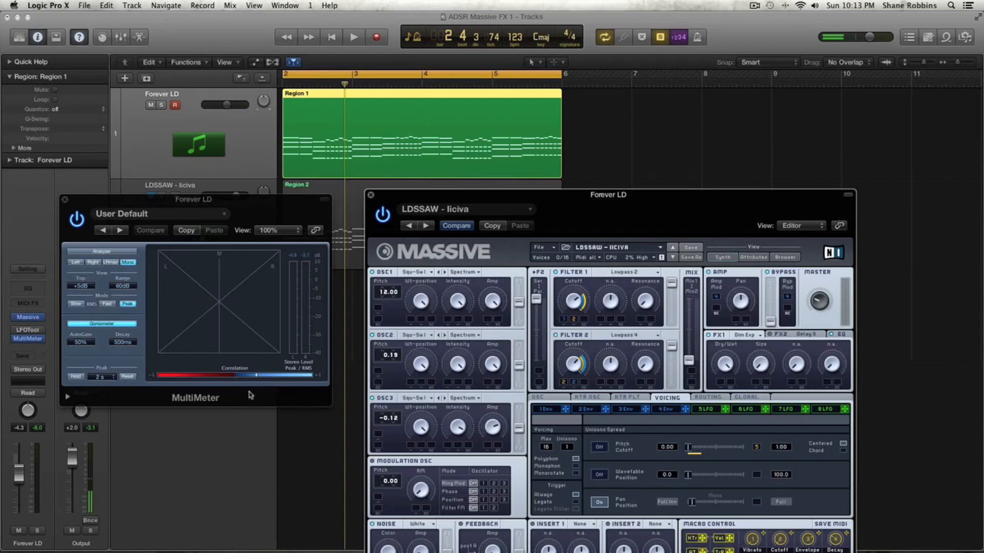
pyautogui.moveTo(520, 324)
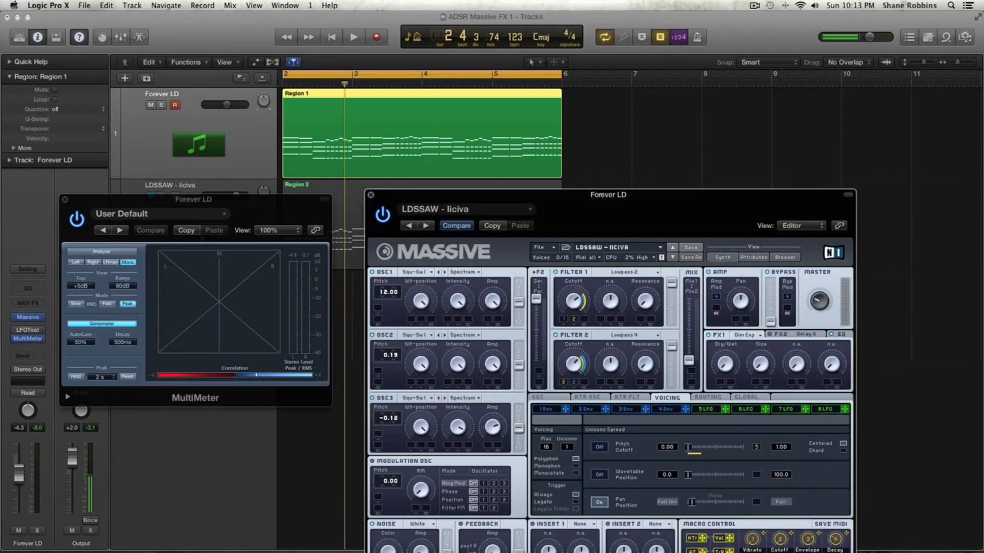
pyautogui.click(353, 37)
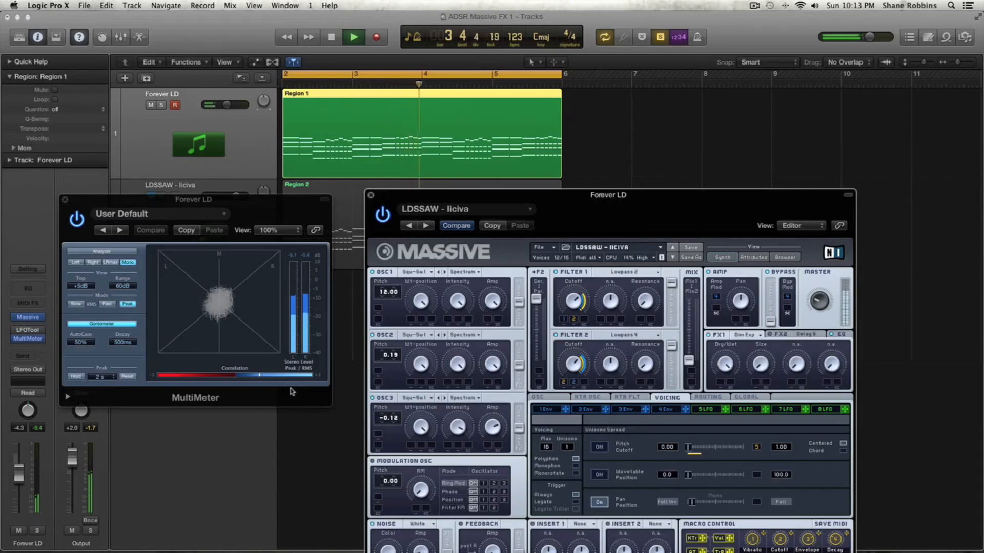
pyautogui.click(330, 37)
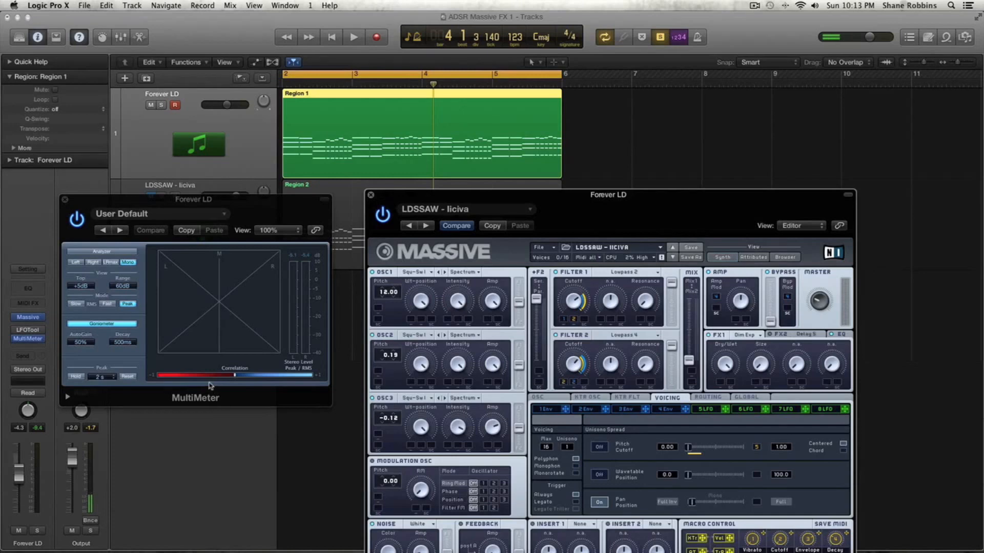
pyautogui.click(353, 36)
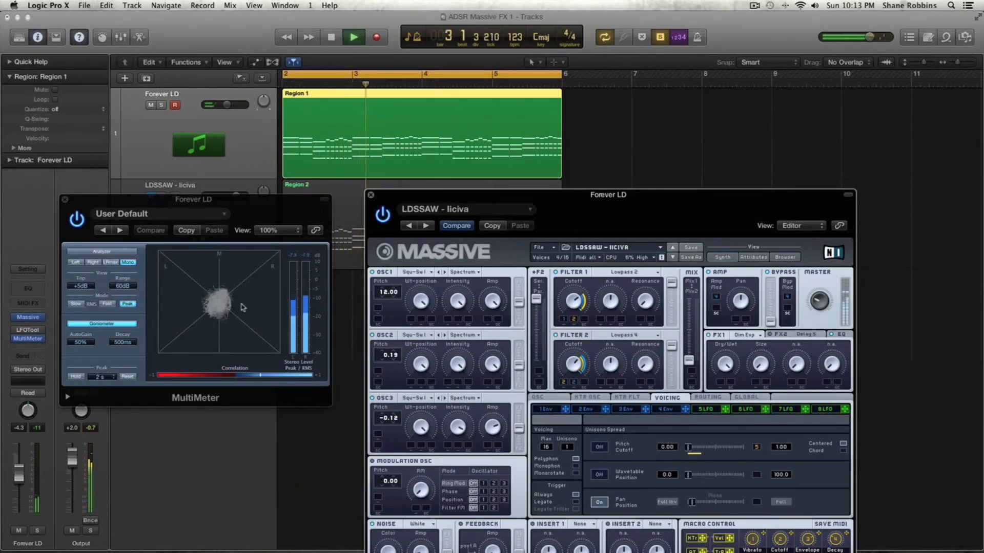
pyautogui.click(330, 36)
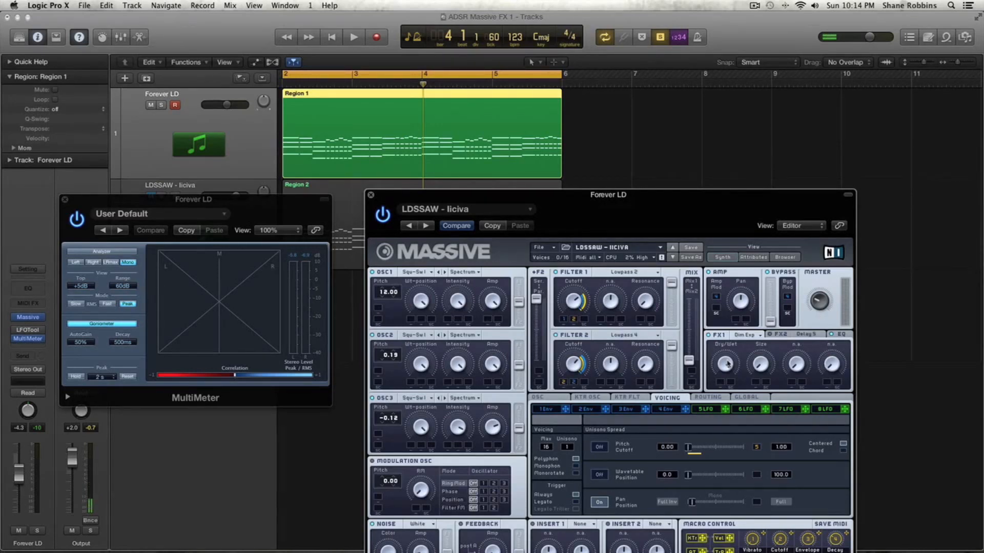
# Run two short listening passes of the Forever LD lead, then stop playback.
pyautogui.click(353, 37)
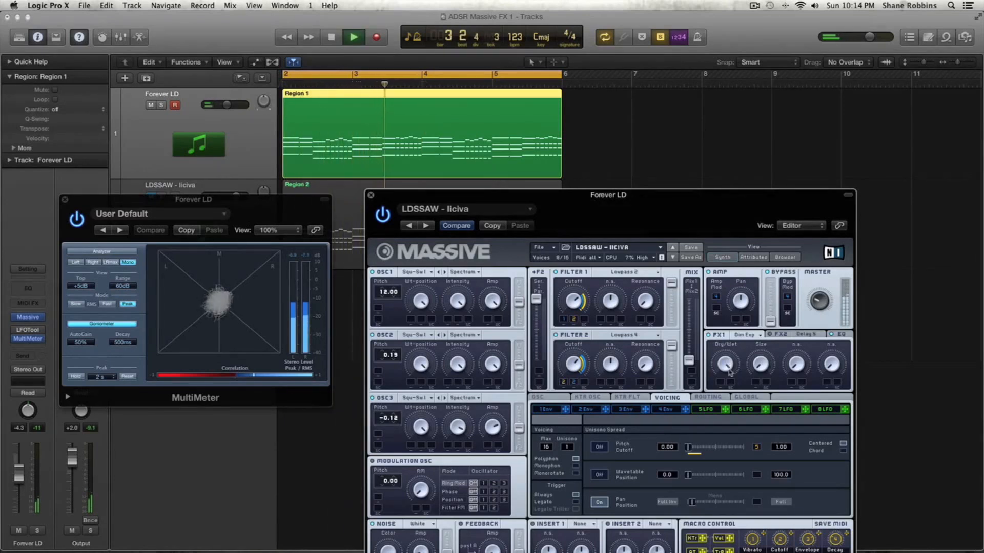
pyautogui.click(332, 36)
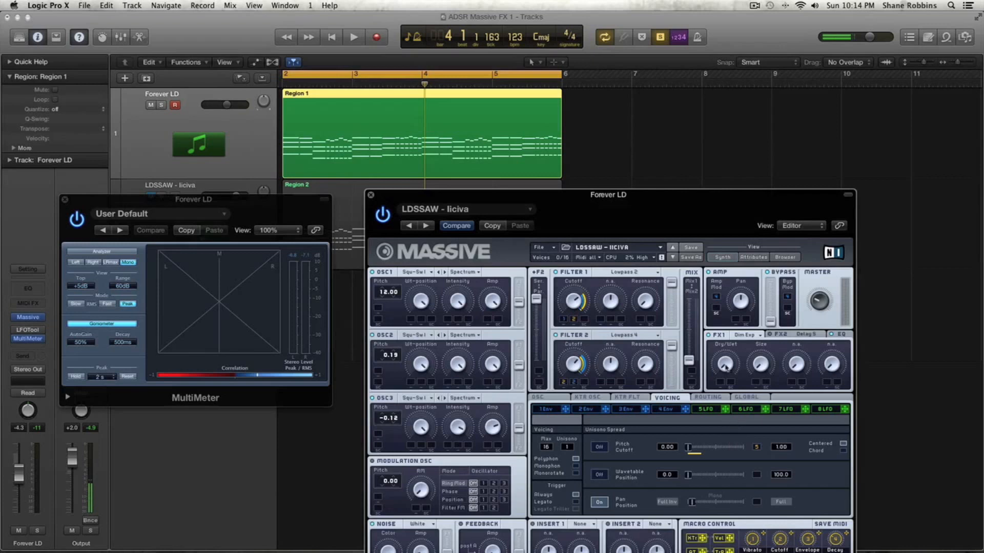
pyautogui.moveTo(725, 349)
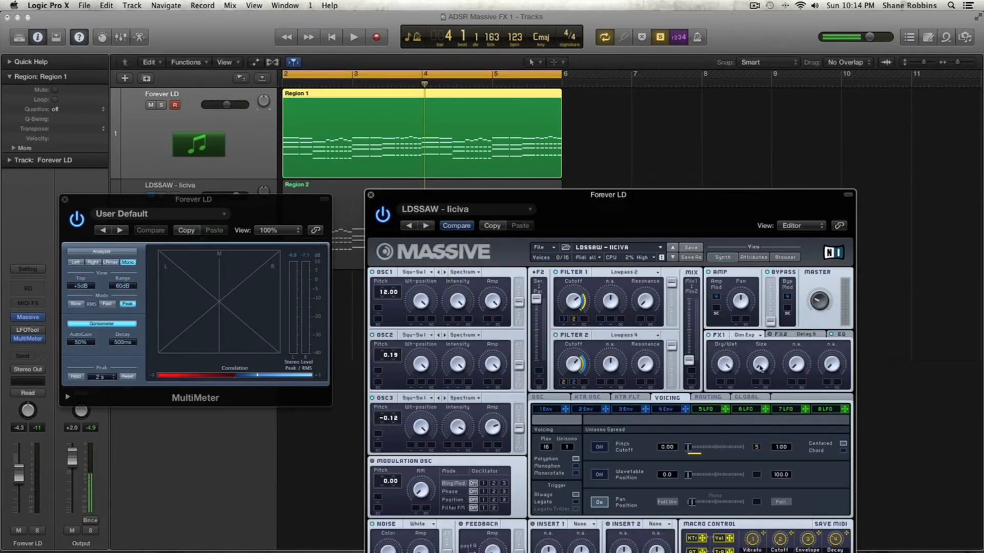
pyautogui.click(353, 37)
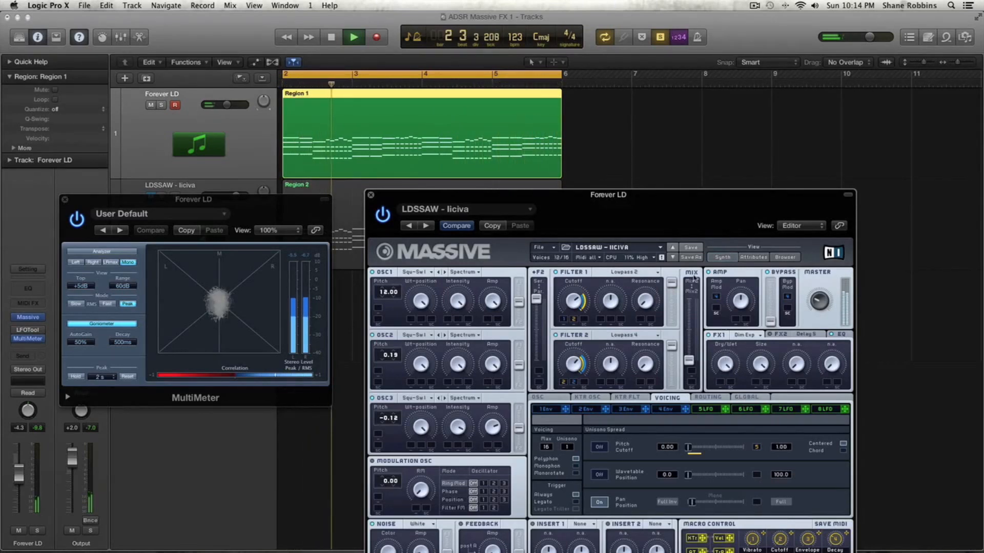
pyautogui.click(353, 36)
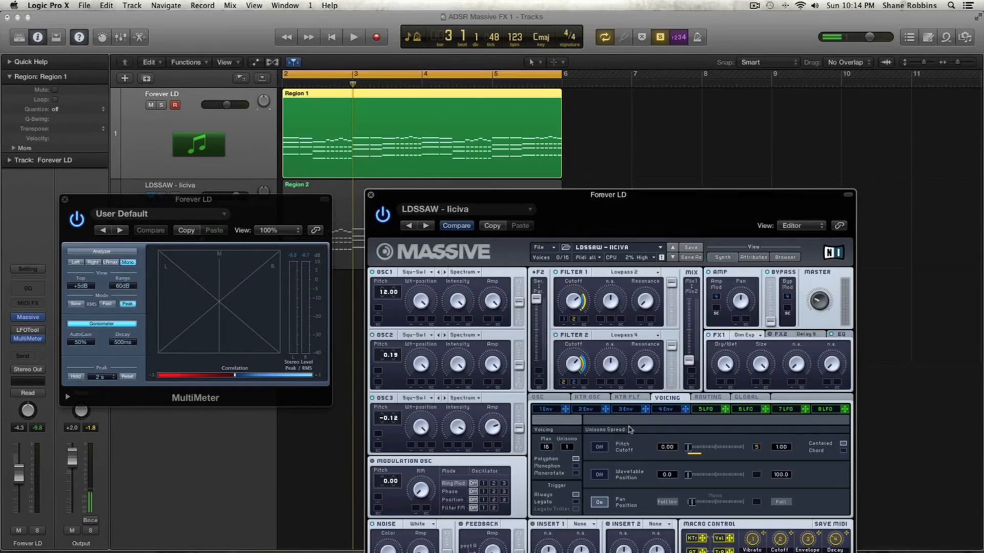
pyautogui.moveTo(727, 374)
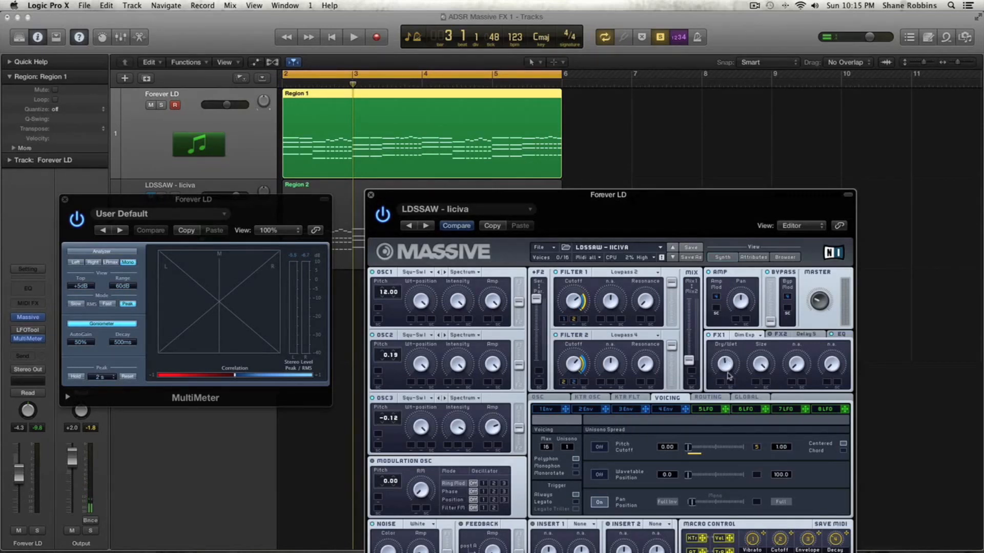
pyautogui.moveTo(776, 457)
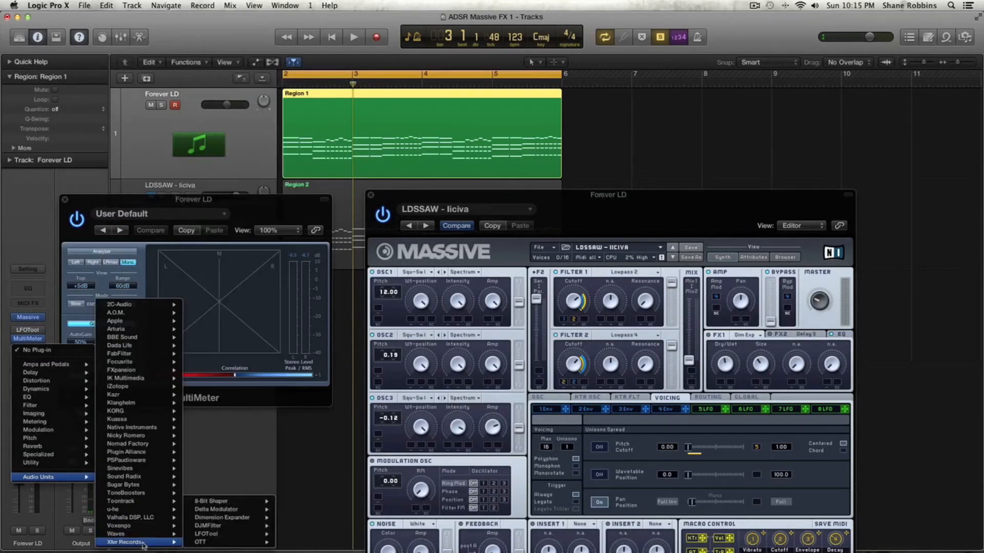
pyautogui.moveTo(221, 517)
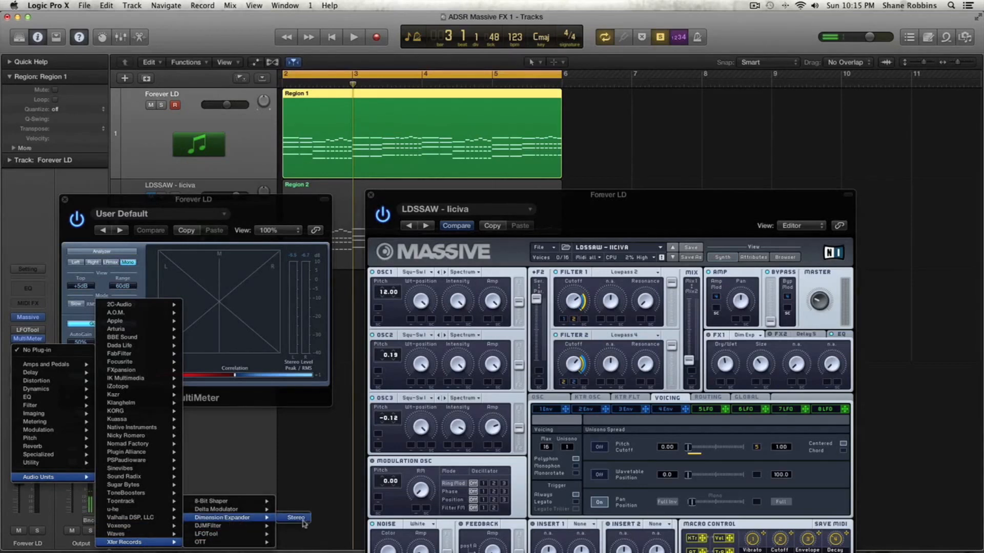
# Insert Xfer Records Dimension Expander (Stereo) on Forever LD and restart playback.
pyautogui.click(296, 518)
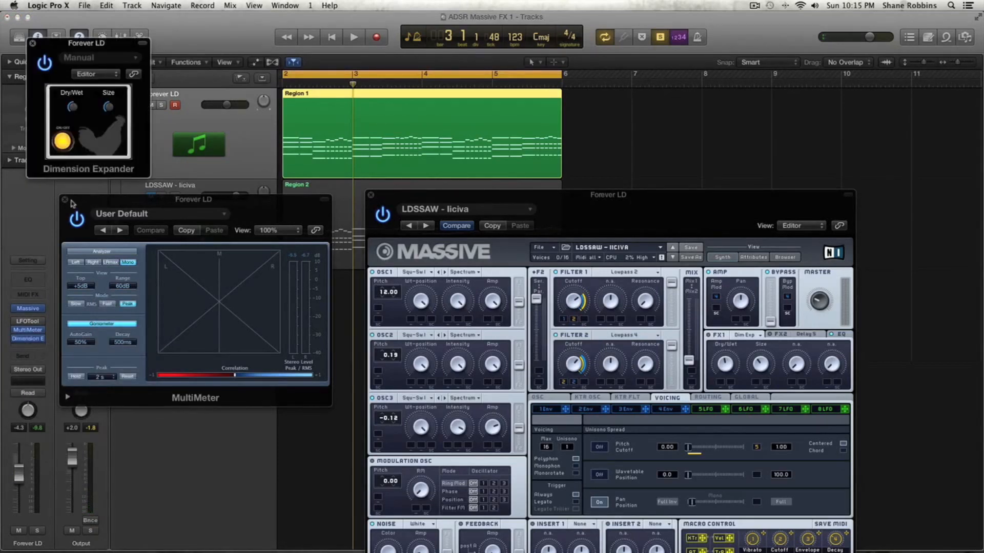
pyautogui.click(64, 200)
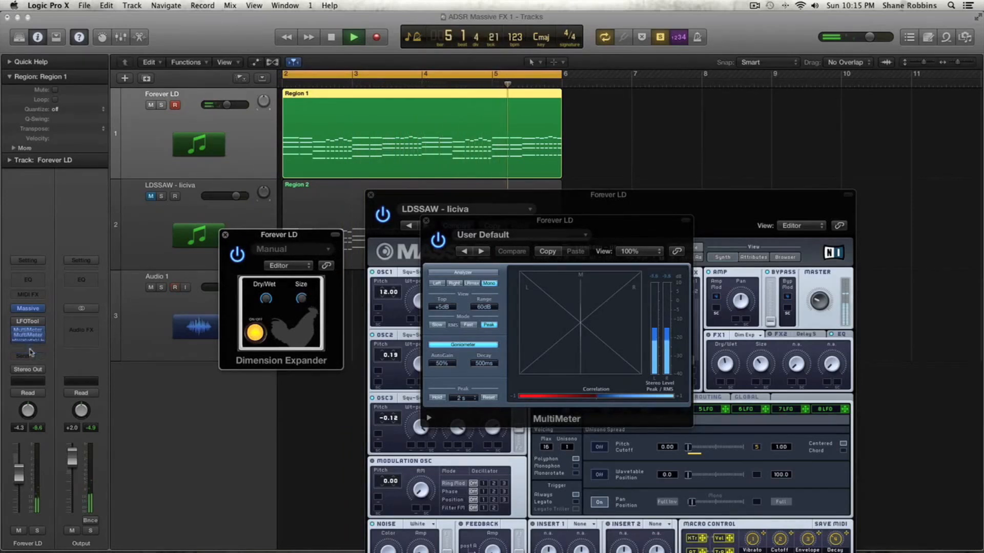
# Place Dimension Expander before MultiMeter and toggle the expander on and off while playing.
pyautogui.click(332, 37)
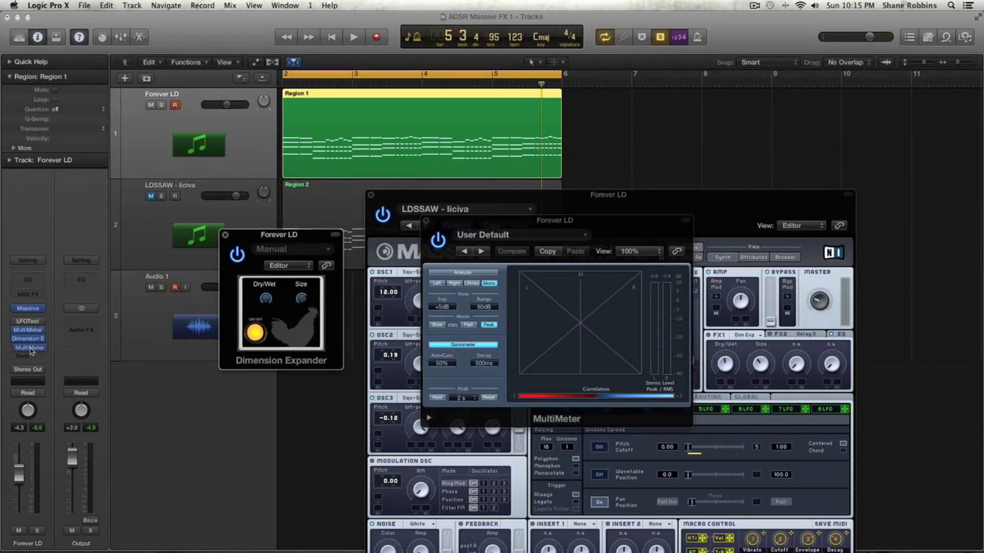
pyautogui.click(353, 37)
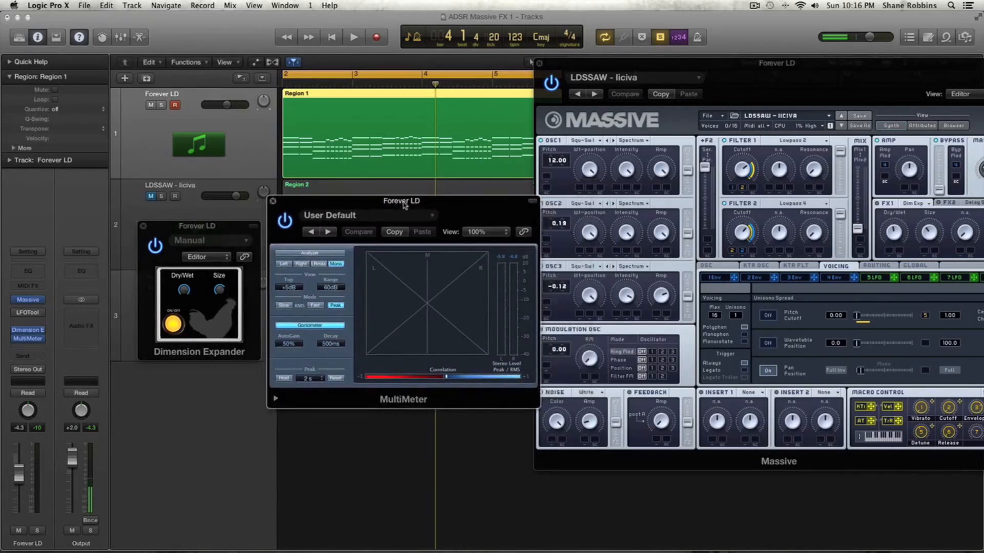
pyautogui.click(353, 36)
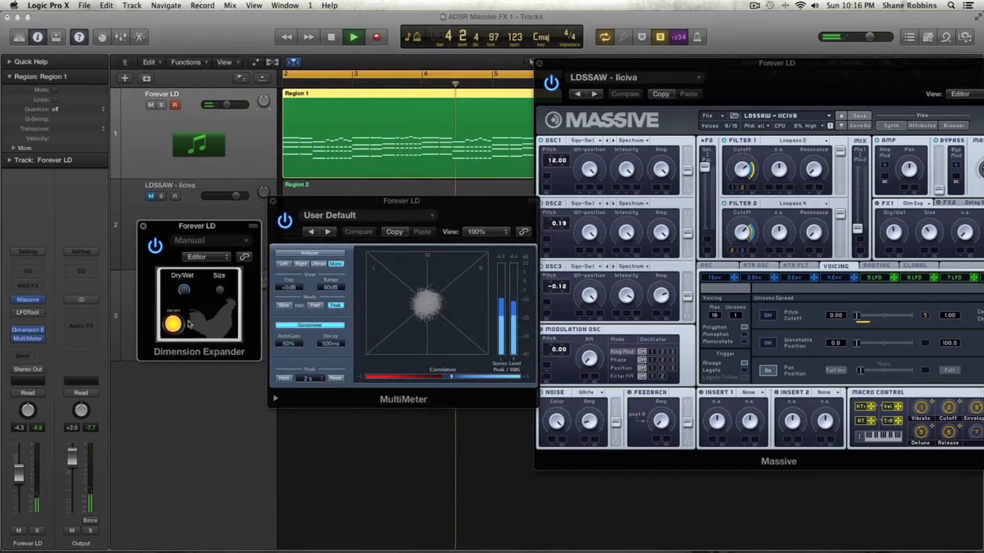
pyautogui.click(331, 36)
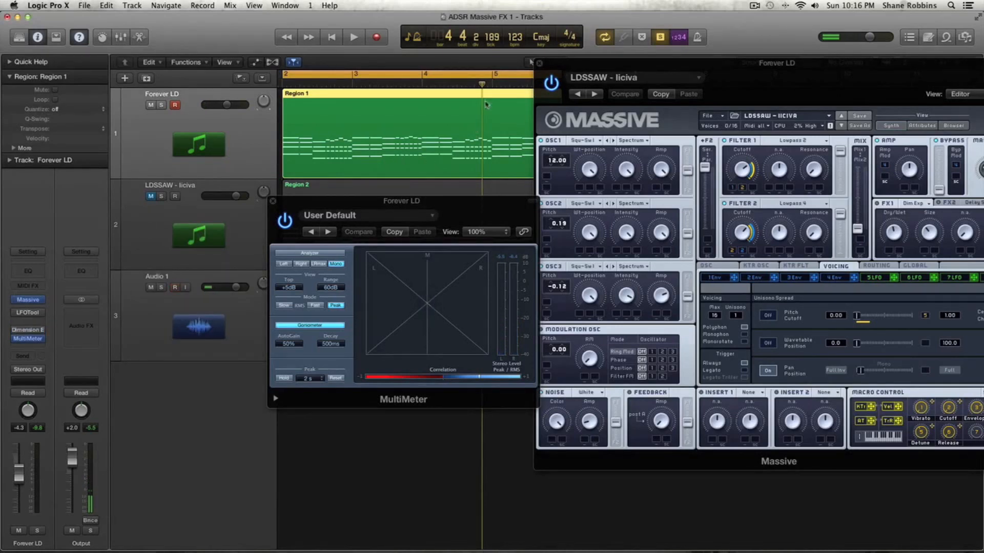
# Close the Massive and MultiMeter plug-in windows.
pyautogui.moveTo(400, 201); pyautogui.dragTo(249, 184)
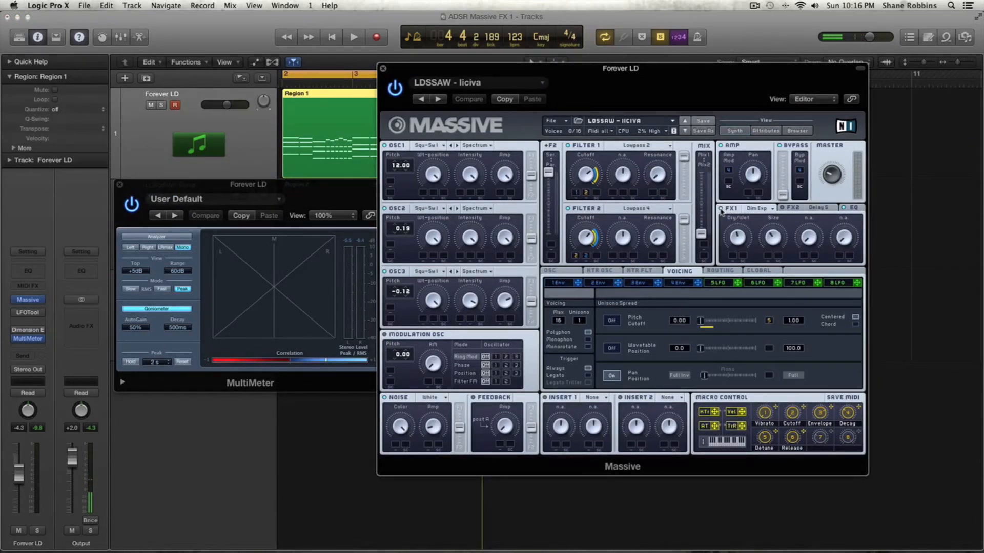
pyautogui.click(382, 69)
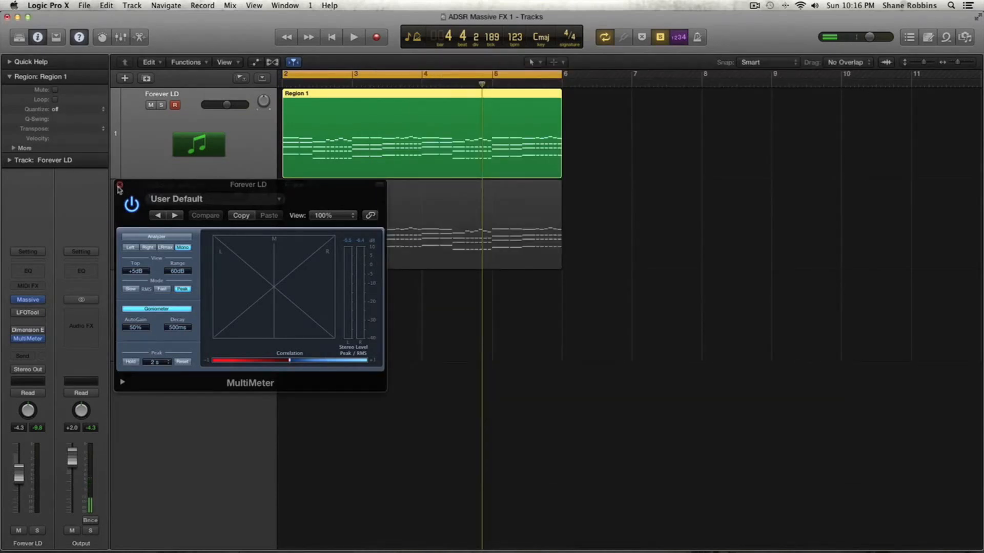
pyautogui.click(120, 184)
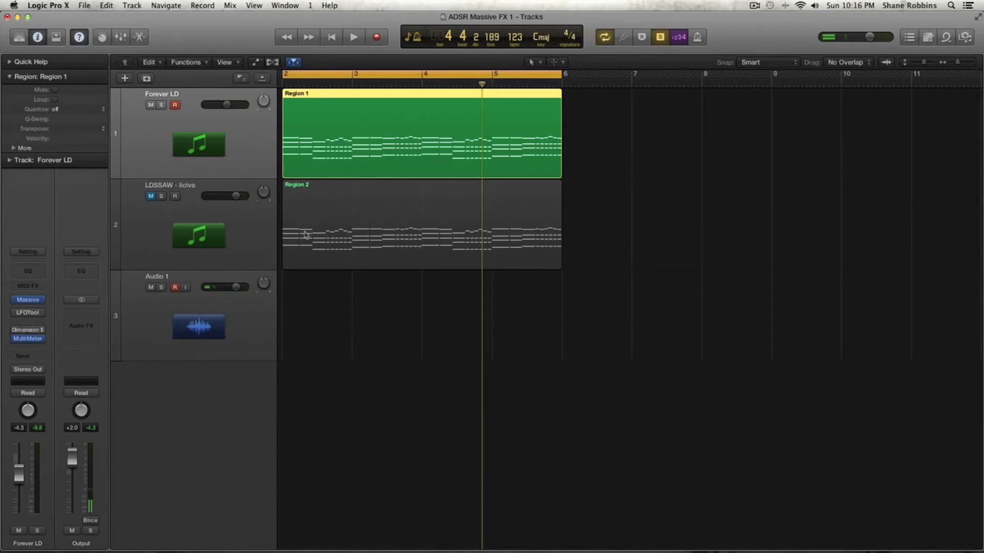
# Select and unmute LDSSAW, set Massive's FX1 to Reverb, and start playback.
pyautogui.click(420, 223)
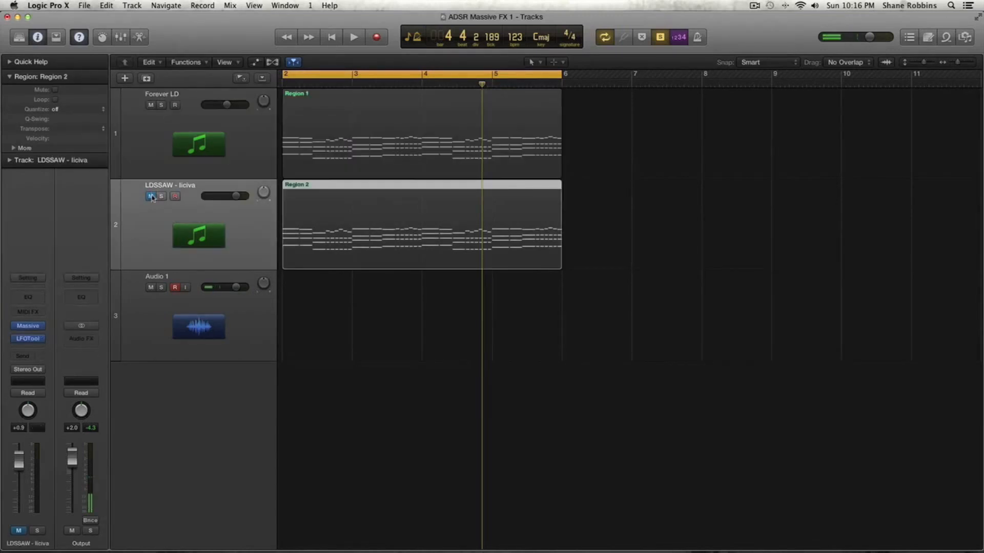
pyautogui.click(353, 36)
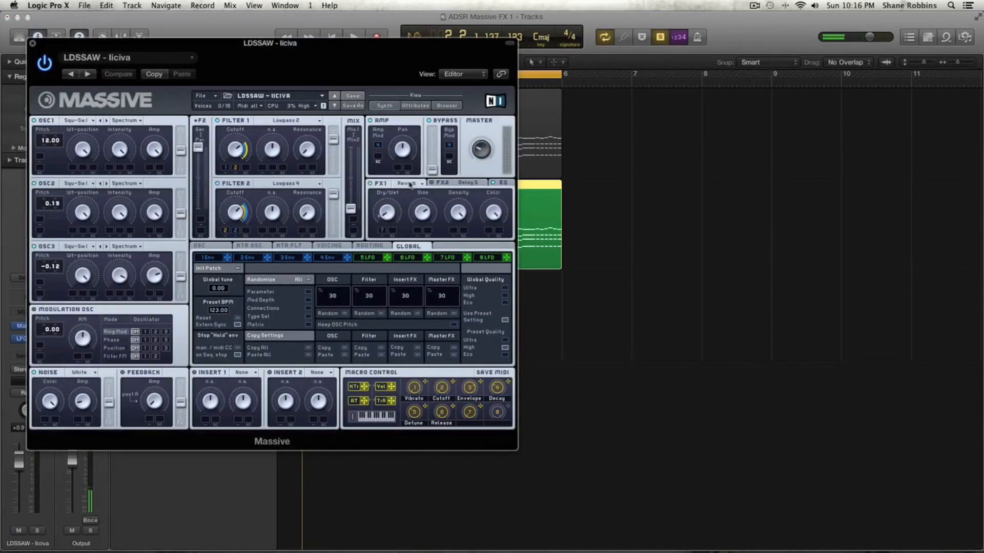
pyautogui.click(407, 184)
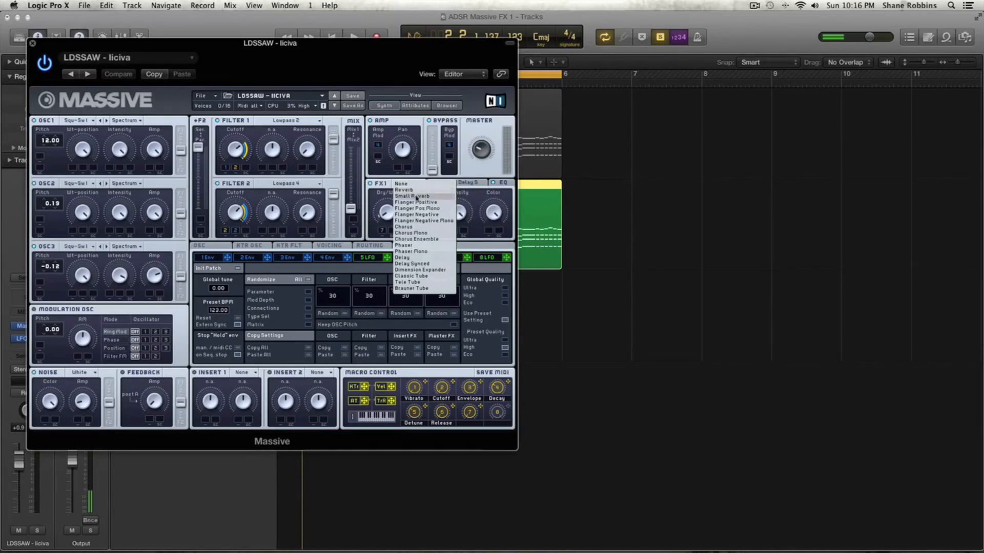
pyautogui.click(404, 189)
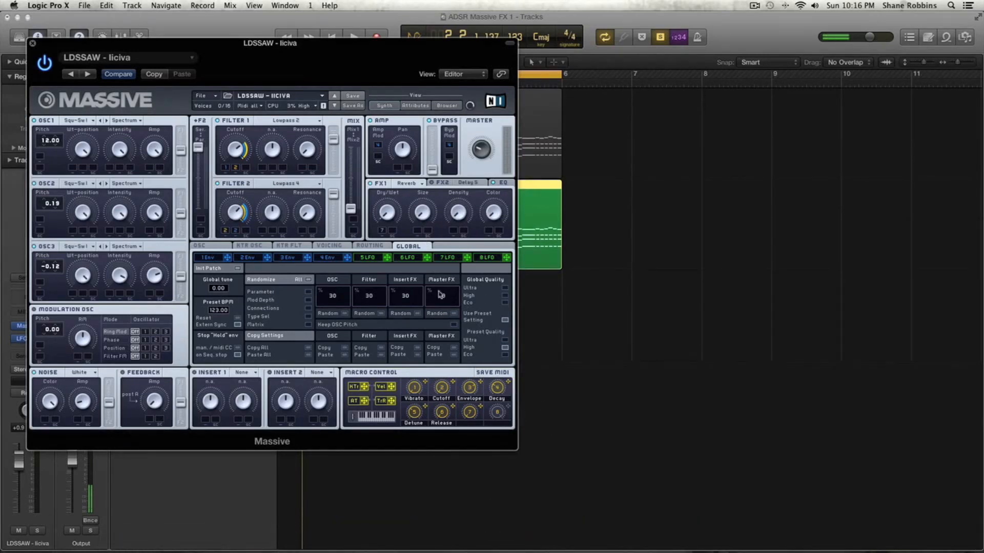
pyautogui.click(442, 296)
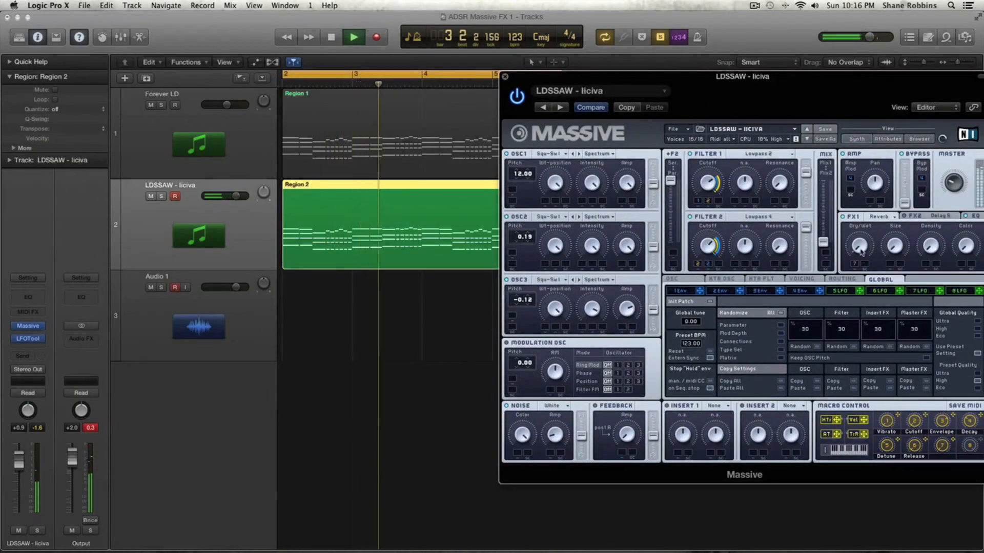
# Adjust Massive's FX1 reverb Dry/Wet amount and room Size.
pyautogui.click(353, 37)
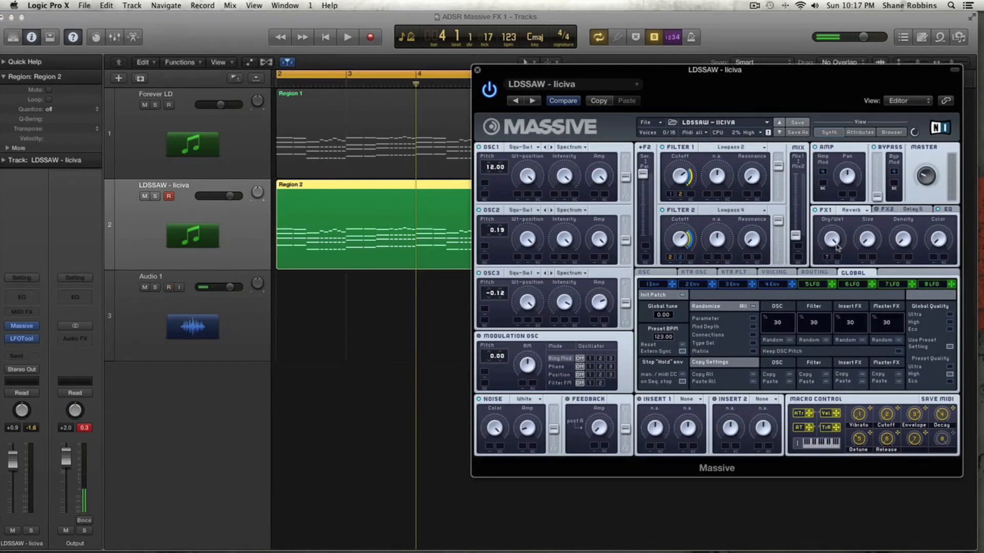
pyautogui.click(347, 37)
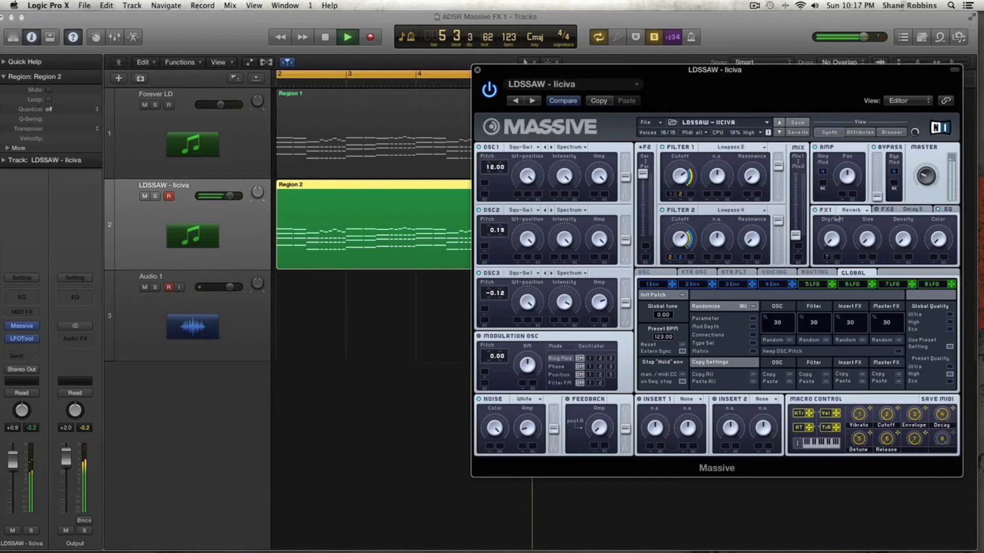
pyautogui.click(347, 36)
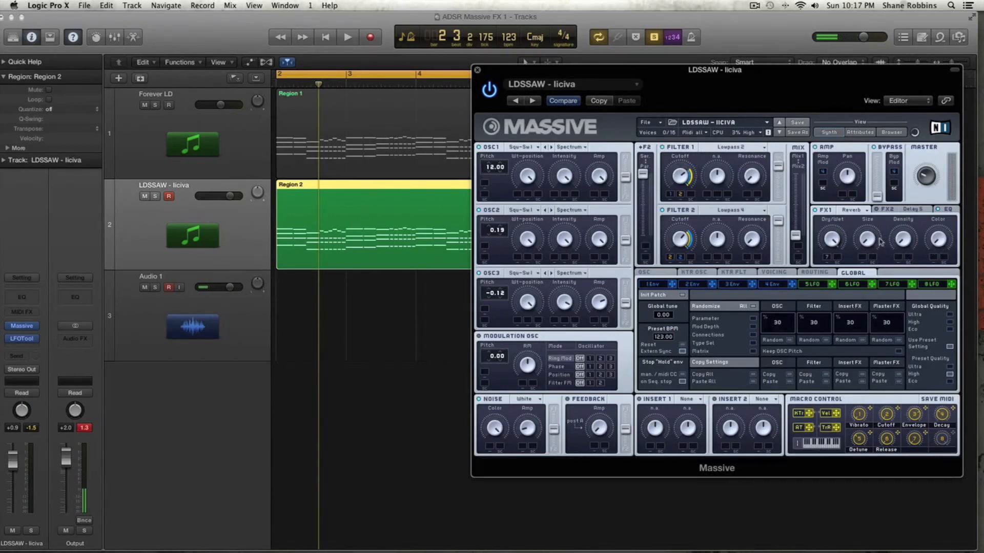
pyautogui.click(347, 36)
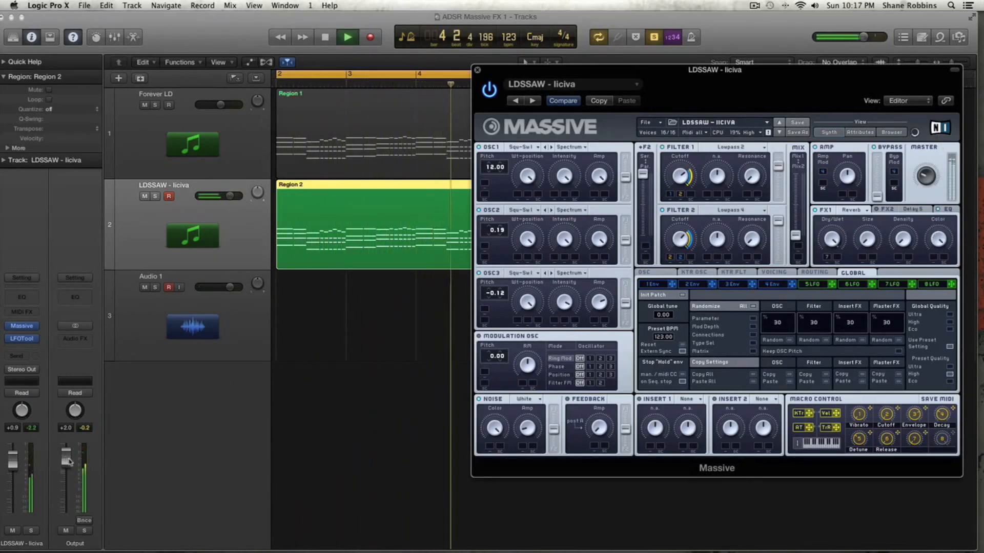
# Lower the LDSSAW output fader to +1.0 dB and show Massive's EQ settings.
pyautogui.click(347, 36)
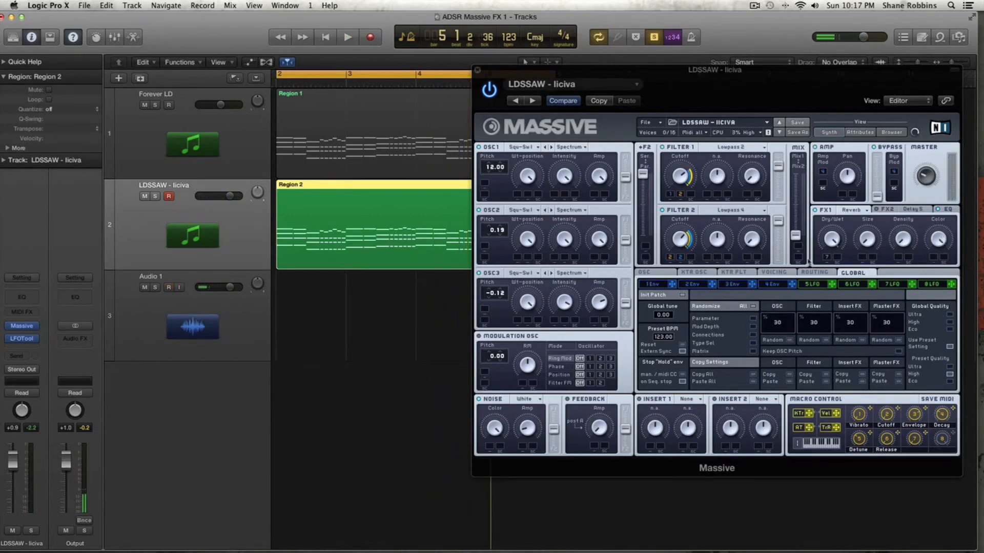
pyautogui.click(347, 37)
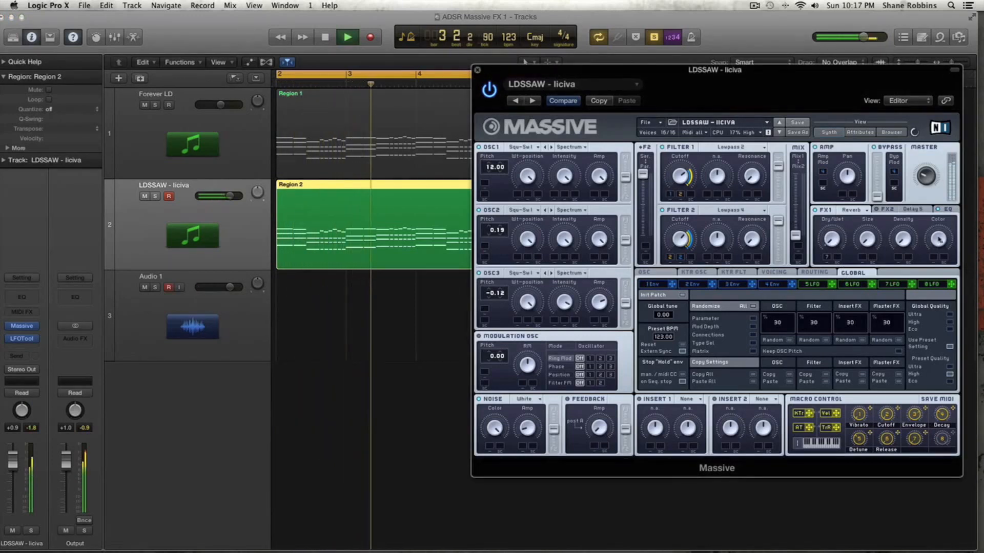
pyautogui.click(324, 37)
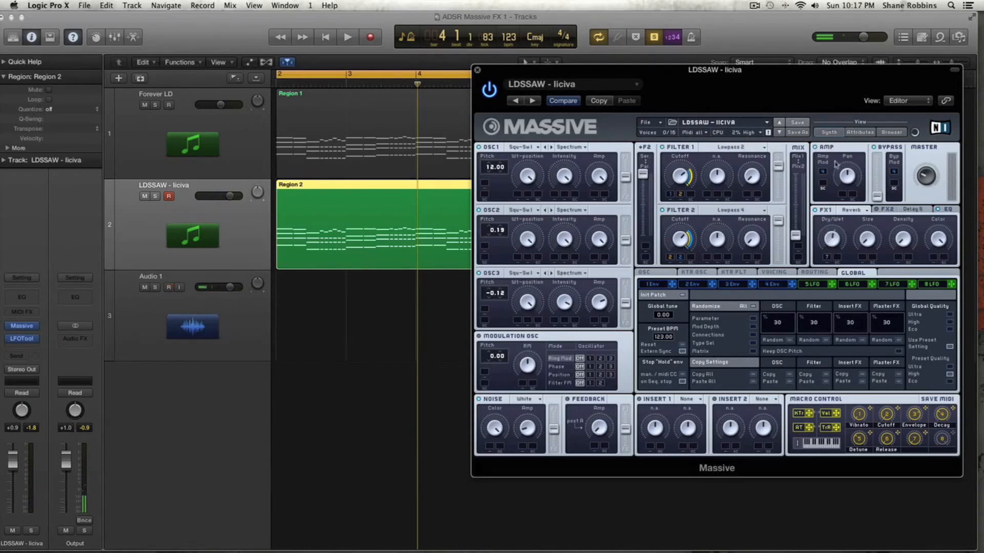
pyautogui.click(348, 36)
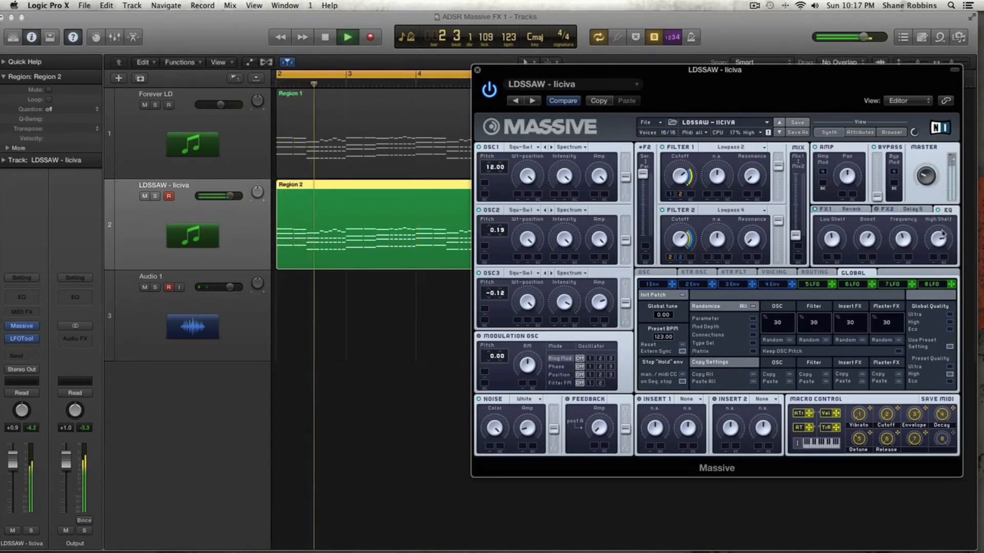
pyautogui.click(324, 36)
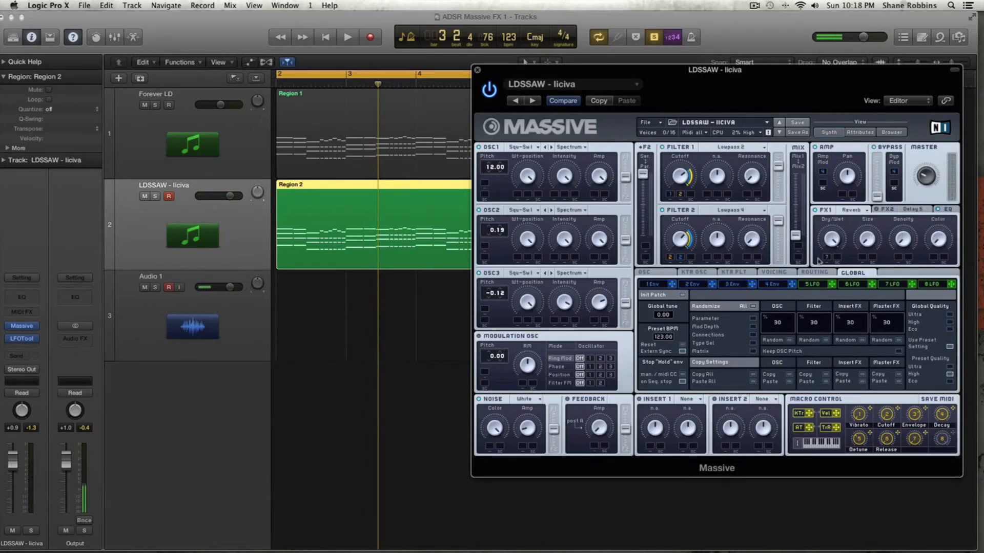
pyautogui.moveTo(840, 273)
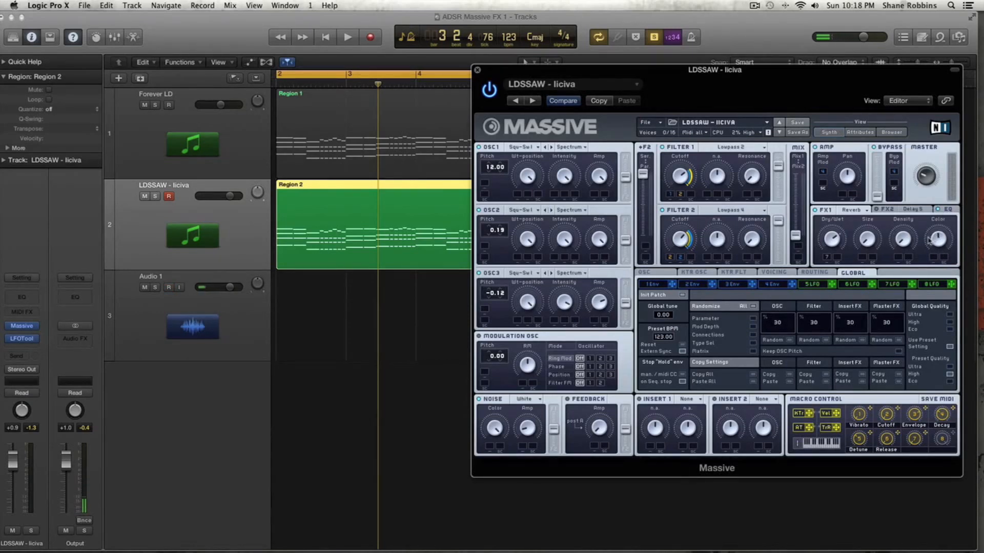
pyautogui.click(168, 288)
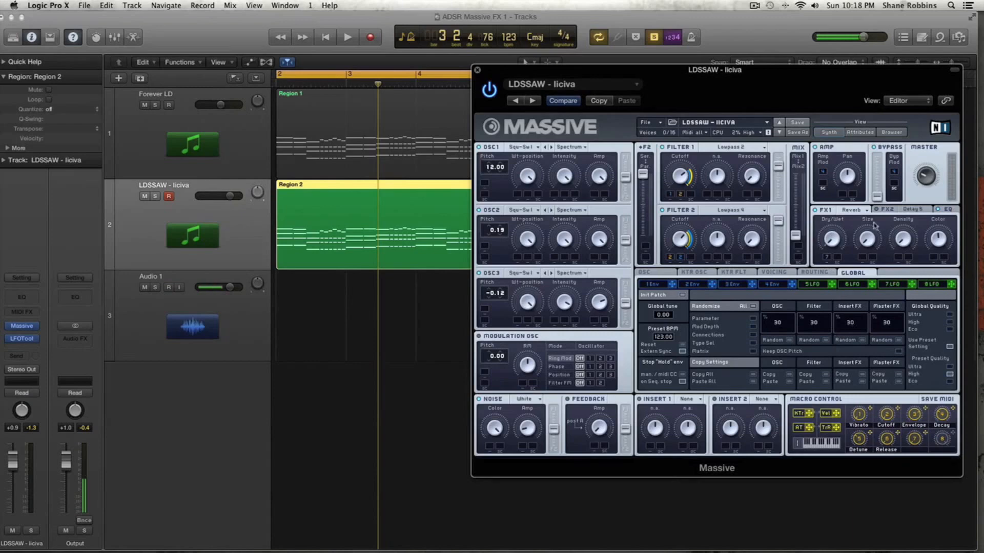
pyautogui.click(178, 287)
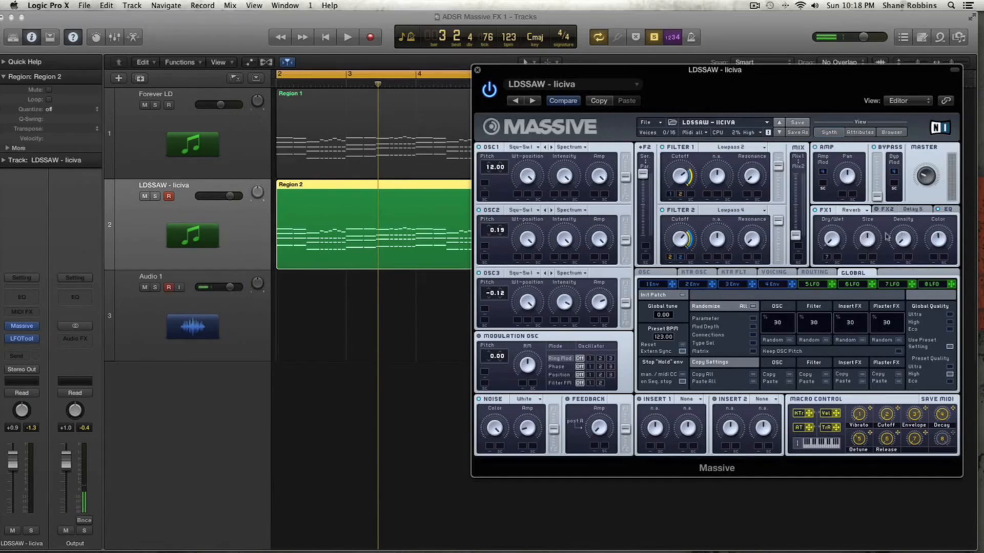
pyautogui.click(347, 37)
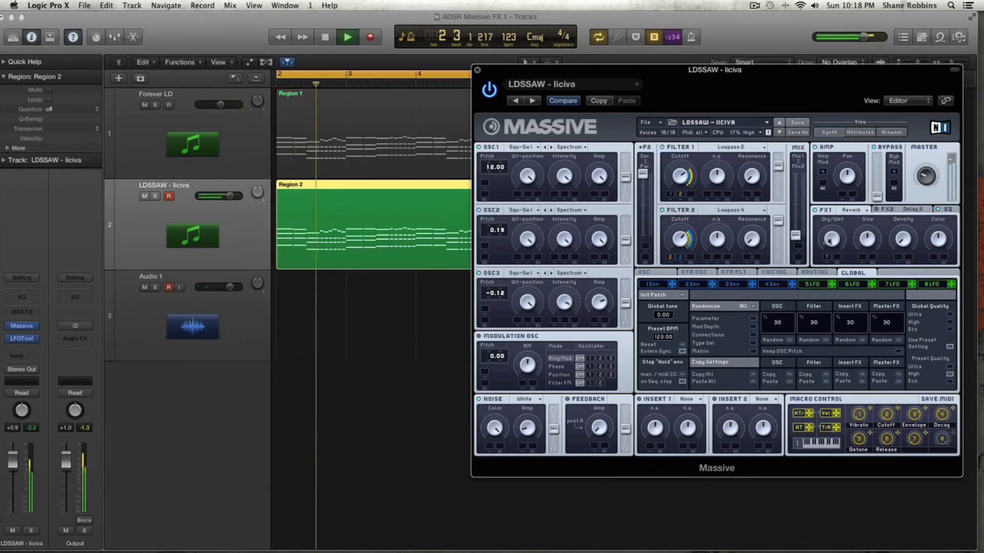
pyautogui.click(347, 37)
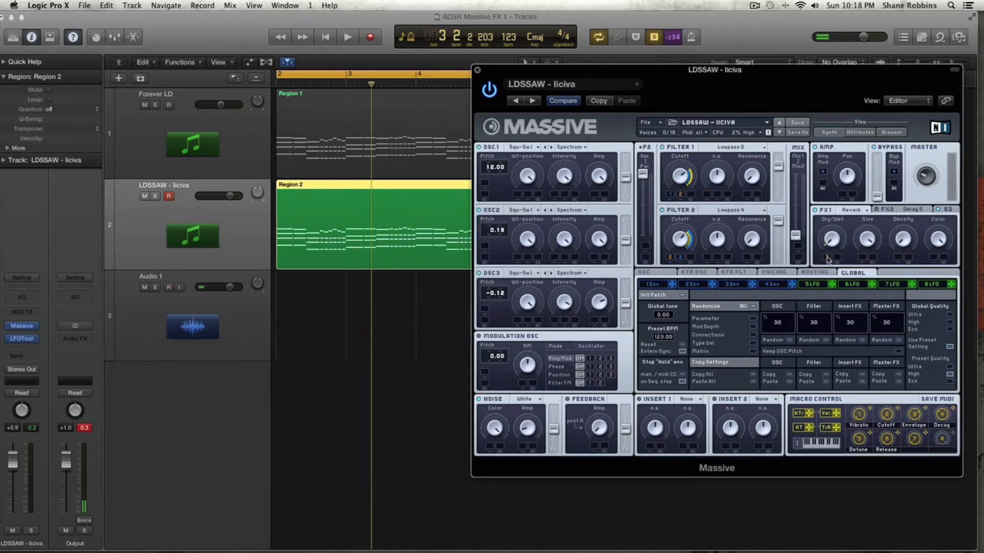
pyautogui.moveTo(874, 248)
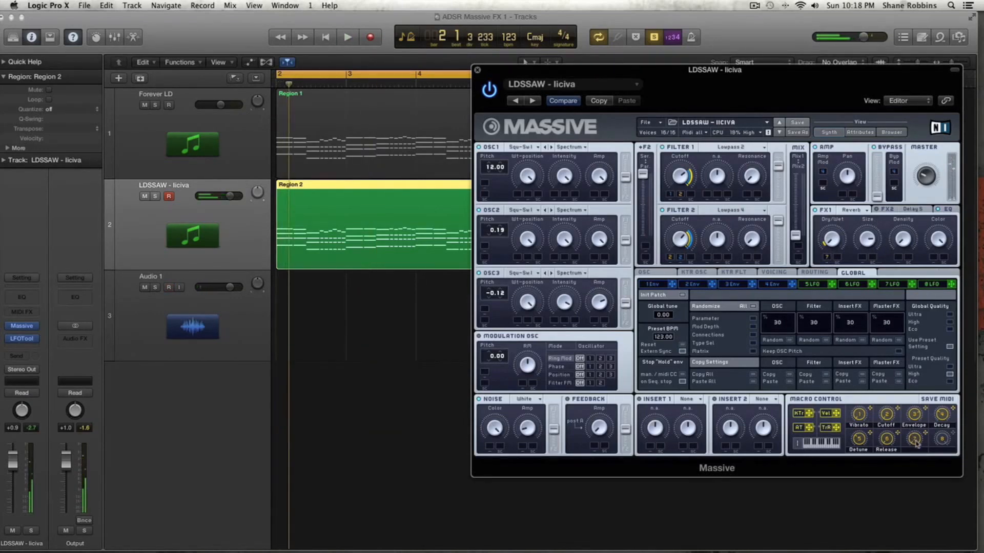
pyautogui.click(347, 36)
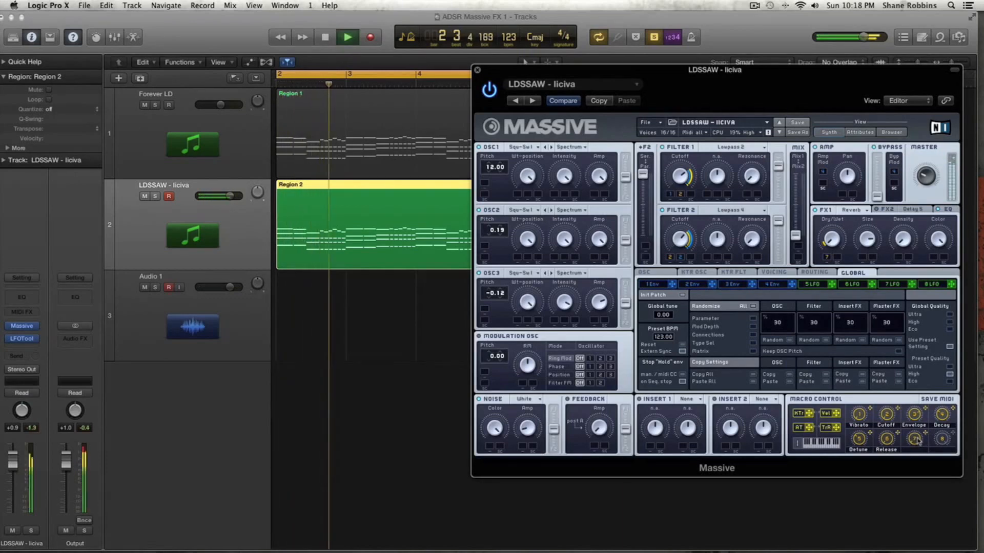
pyautogui.click(324, 36)
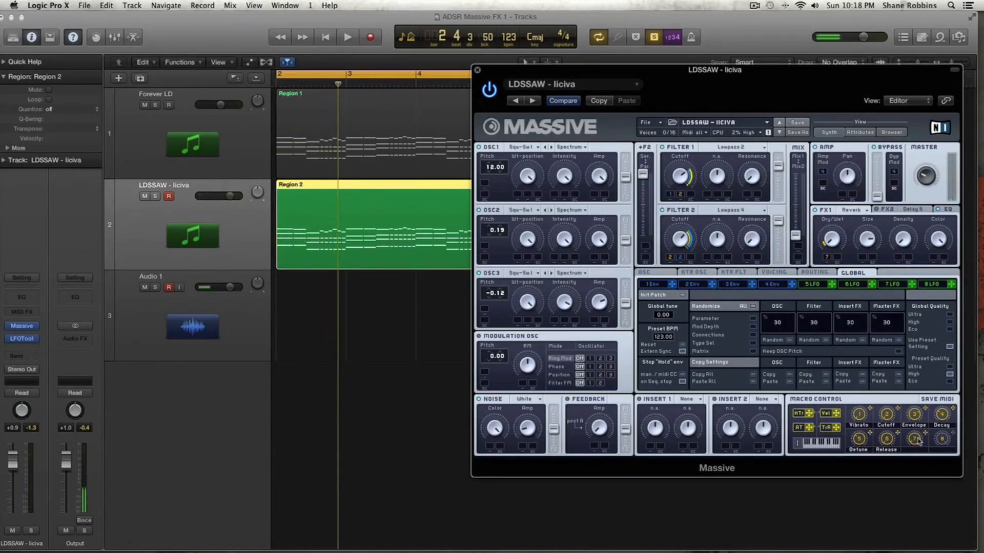
pyautogui.click(347, 36)
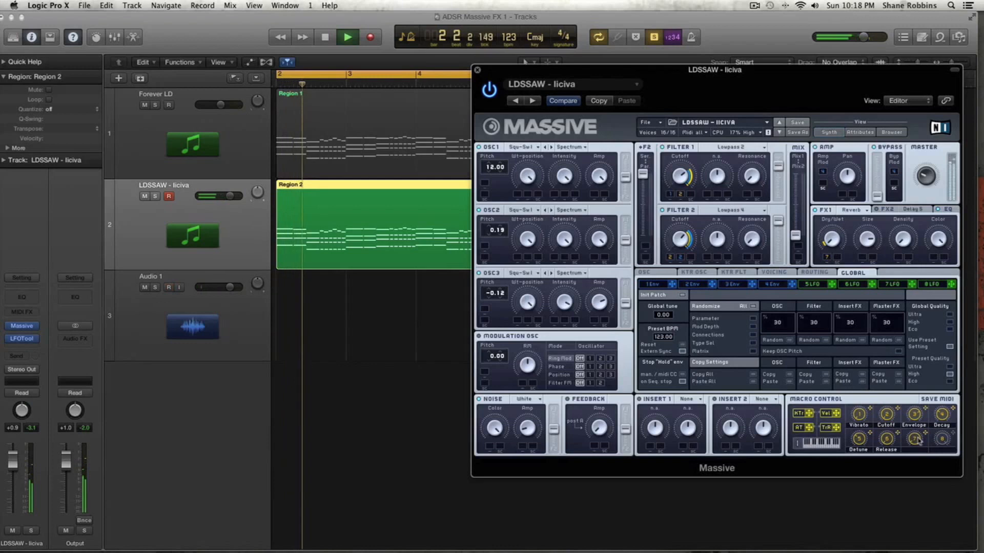
pyautogui.click(347, 36)
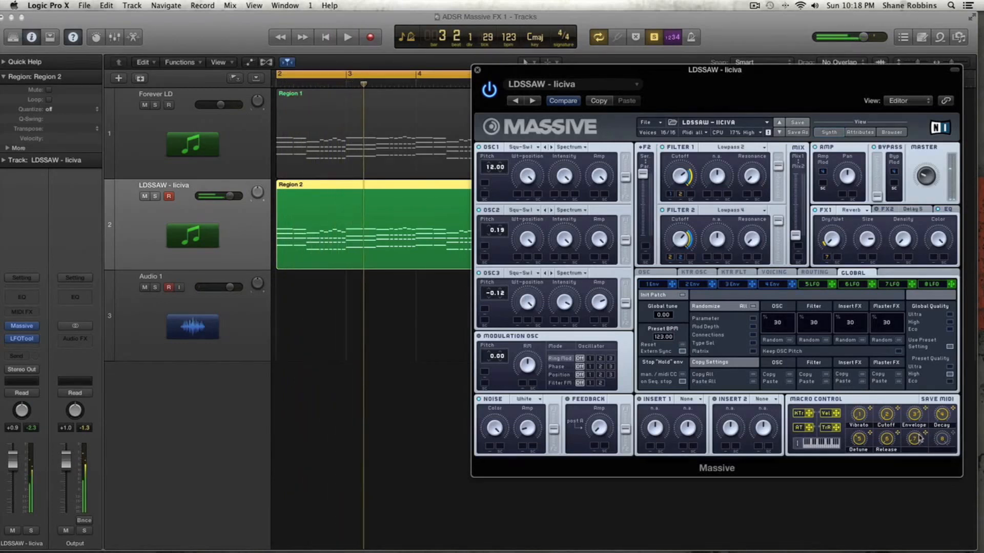
pyautogui.click(347, 37)
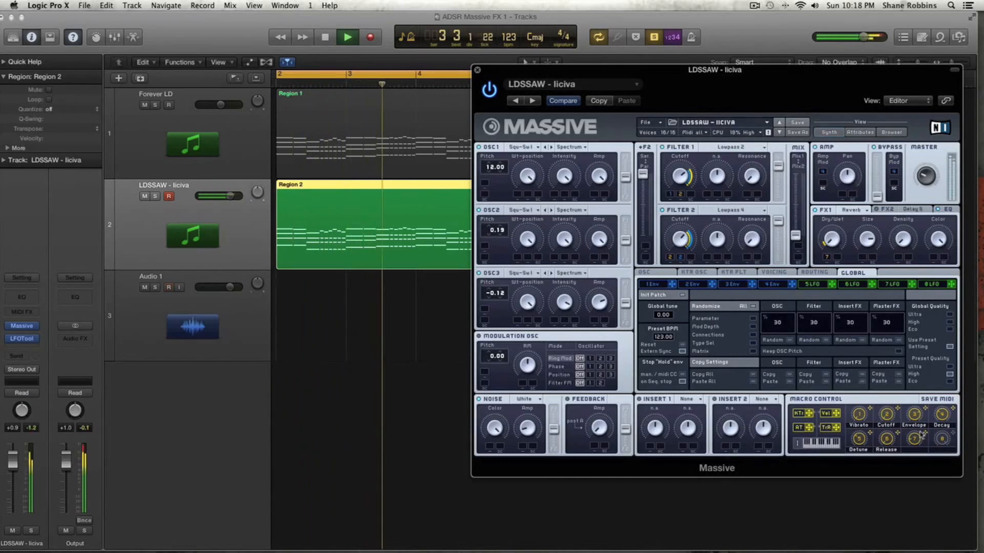
pyautogui.click(324, 36)
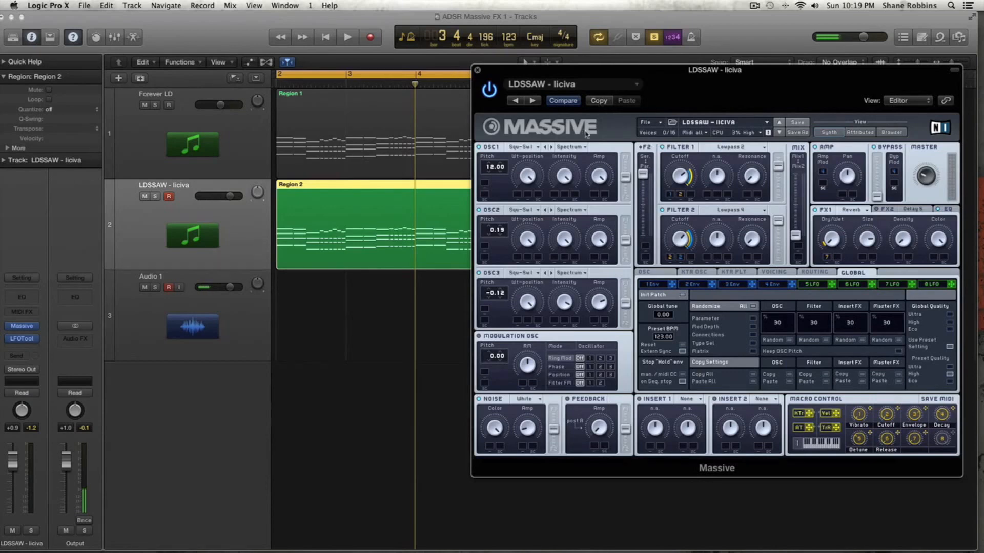
pyautogui.moveTo(855, 224)
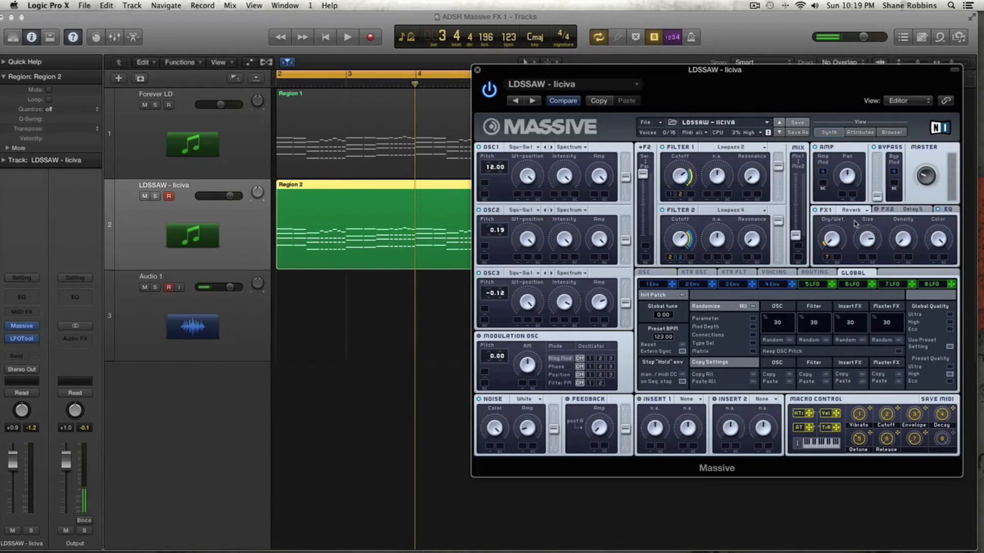
pyautogui.click(348, 36)
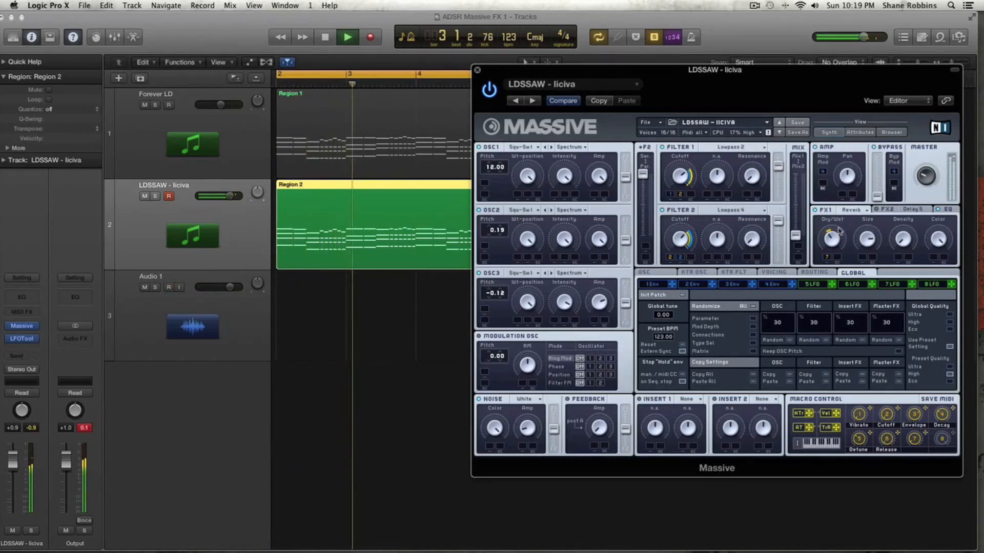
pyautogui.click(324, 37)
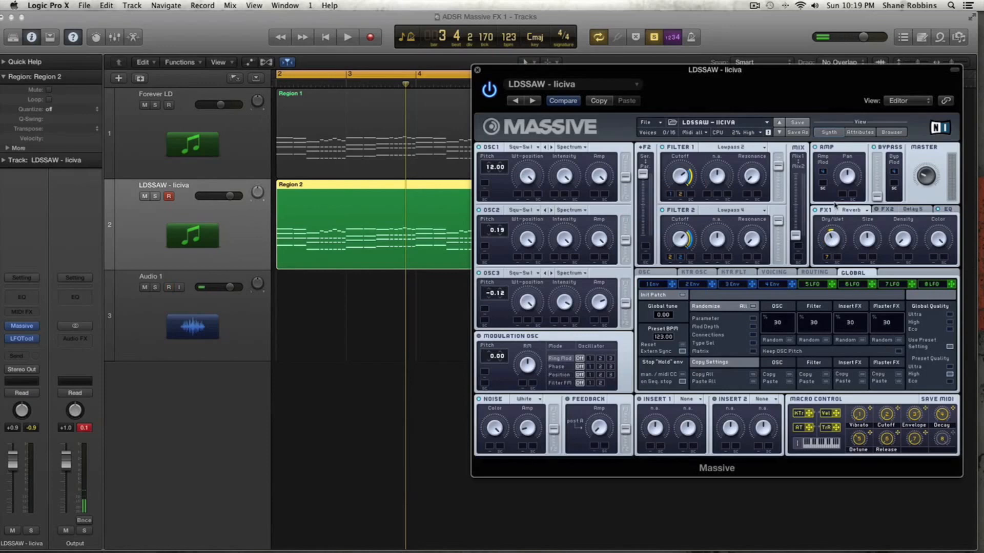
pyautogui.click(347, 36)
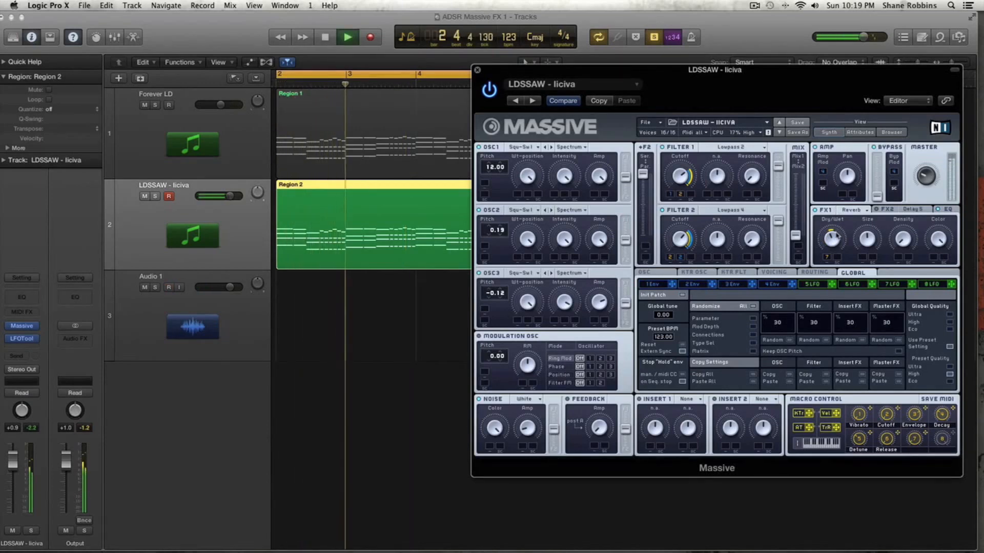
pyautogui.click(346, 37)
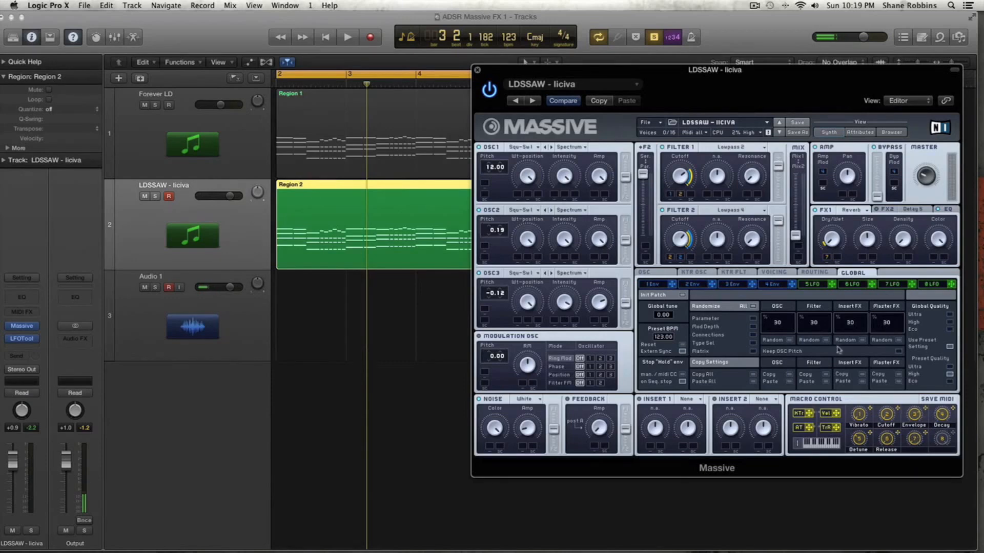
# Show the third envelope, play and open Region 2, and remove velocity-to-reverb-size modulation.
pyautogui.click(770, 284)
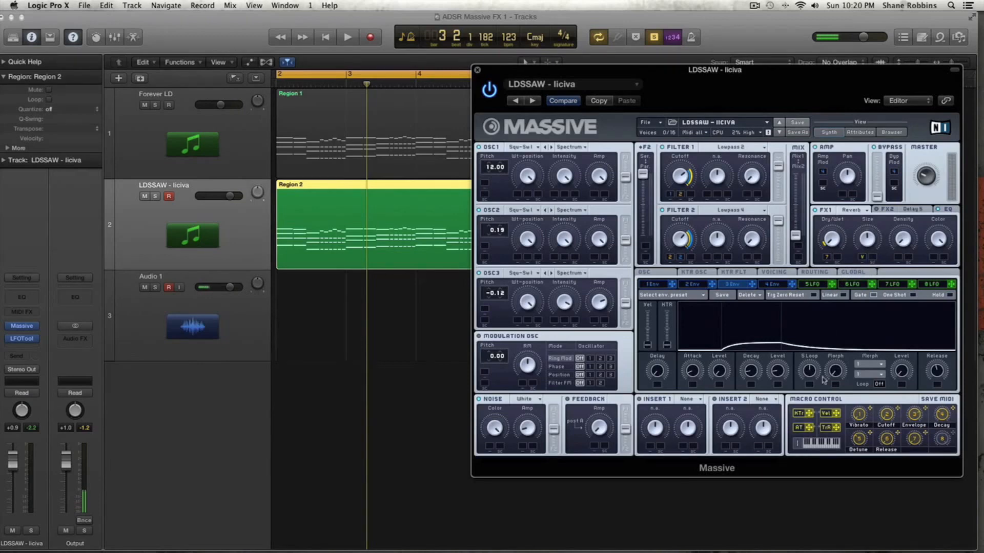
pyautogui.moveTo(822, 184)
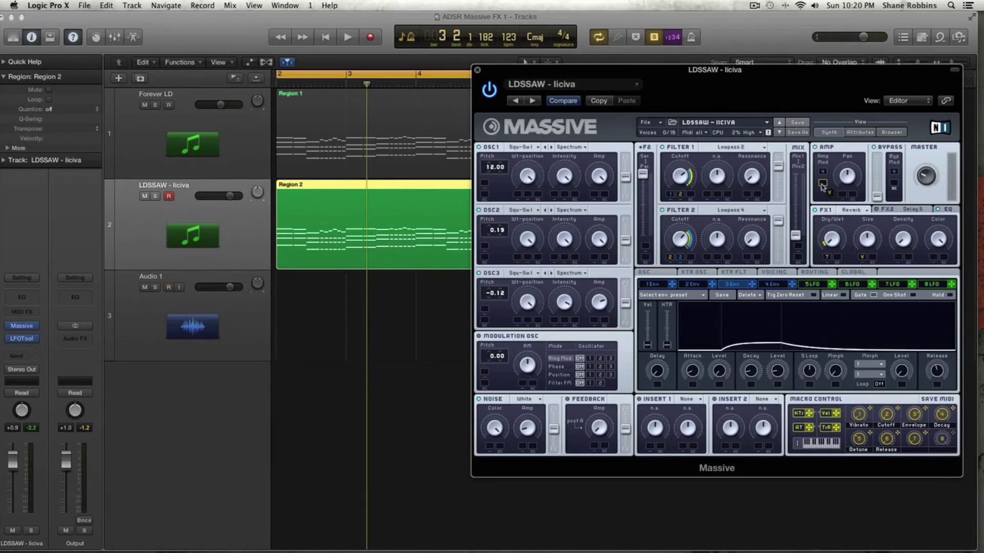
pyautogui.click(347, 37)
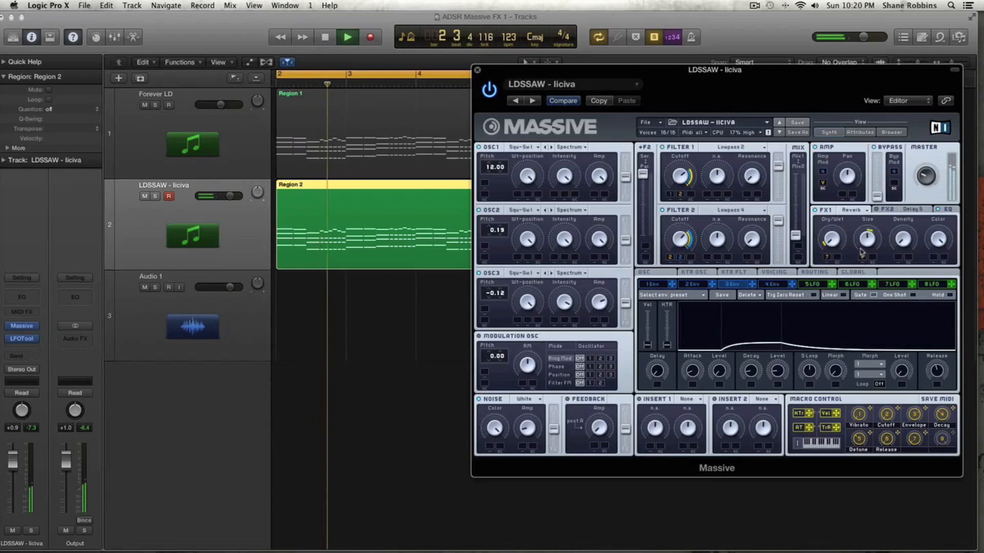
pyautogui.click(347, 37)
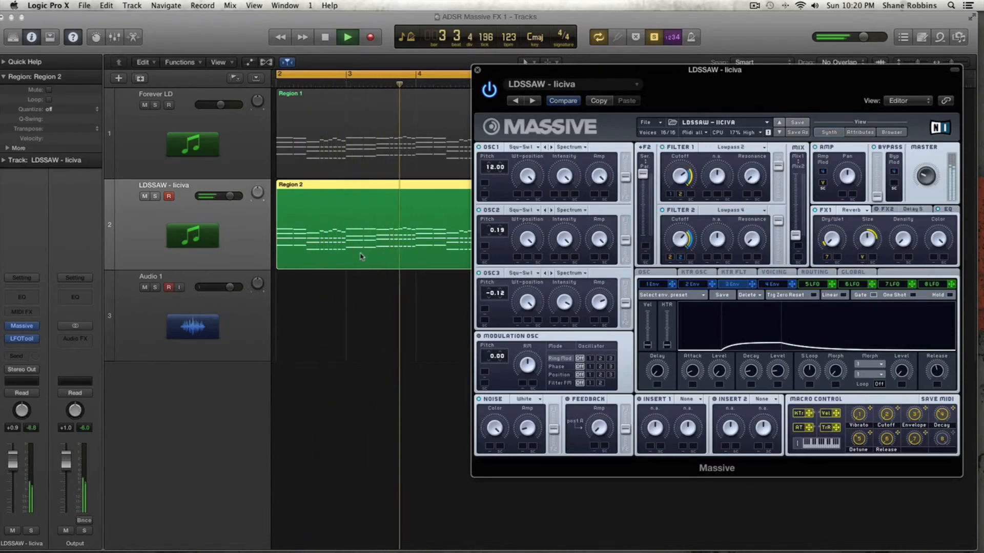
pyautogui.doubleClick(360, 226)
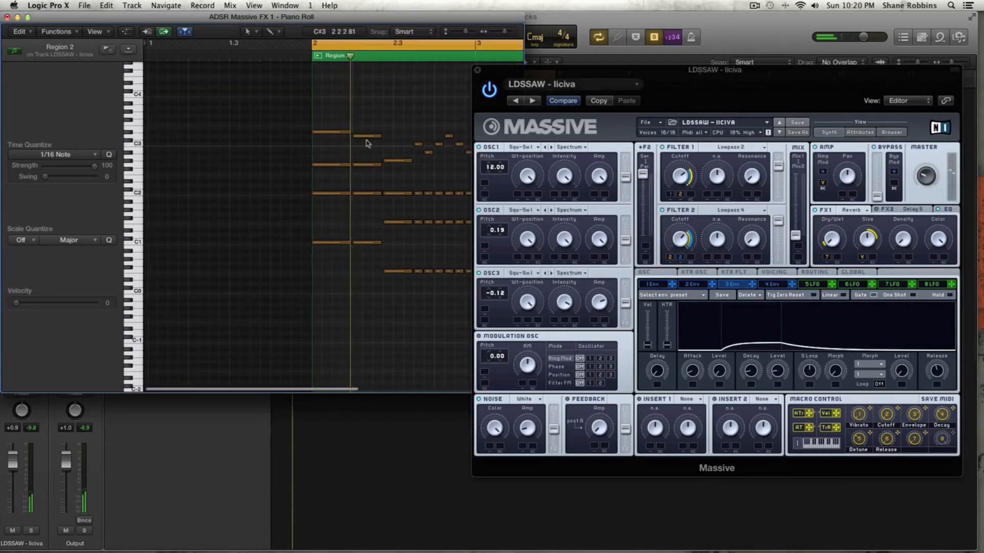
pyautogui.hscroll(3)
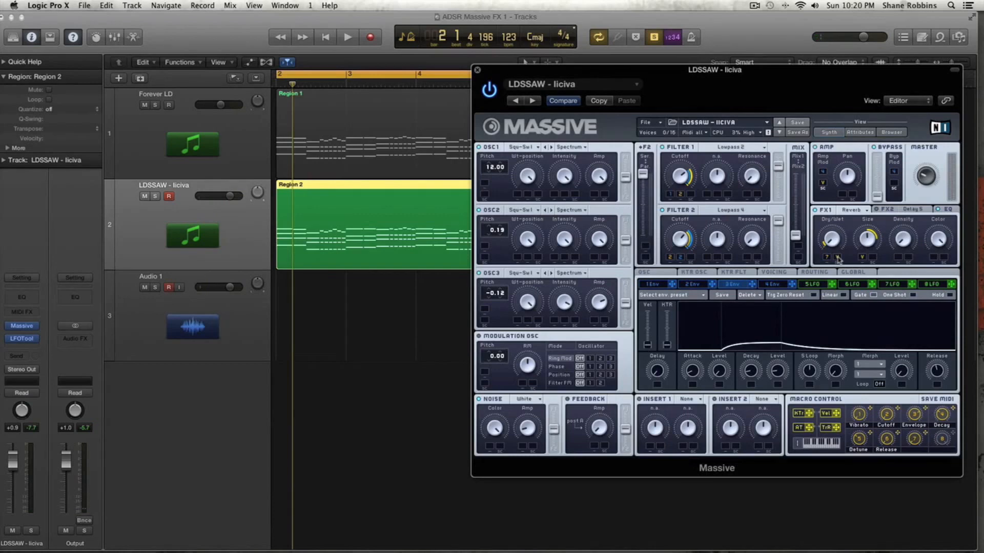
pyautogui.moveTo(223, 195); pyautogui.dragTo(207, 195)
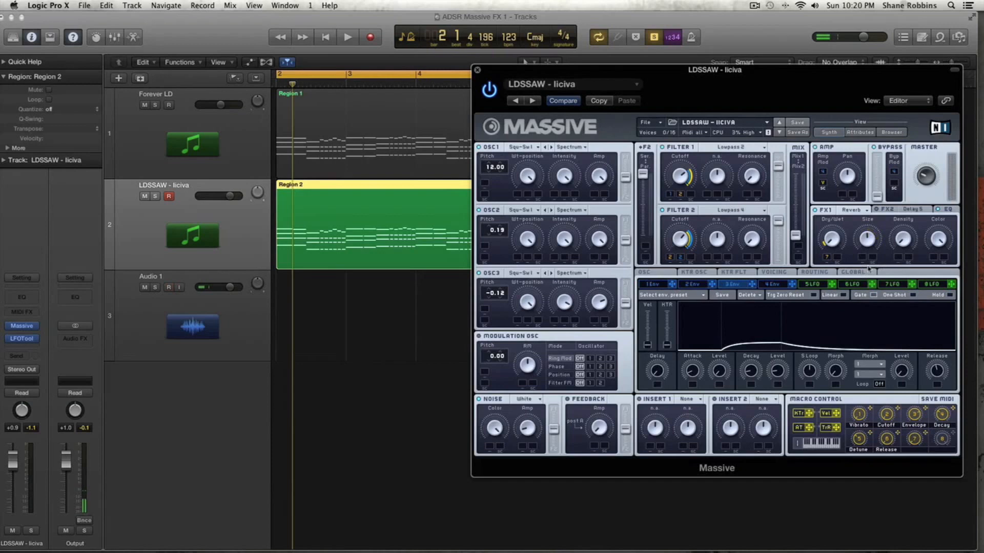
pyautogui.moveTo(818, 361)
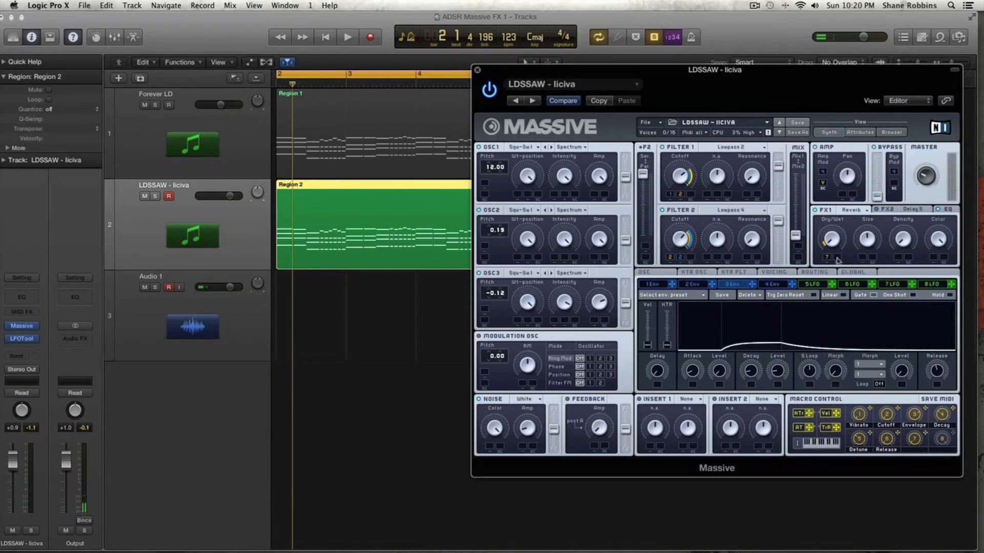
# Open the FX1 effect-type list in Massive.
pyautogui.click(811, 285)
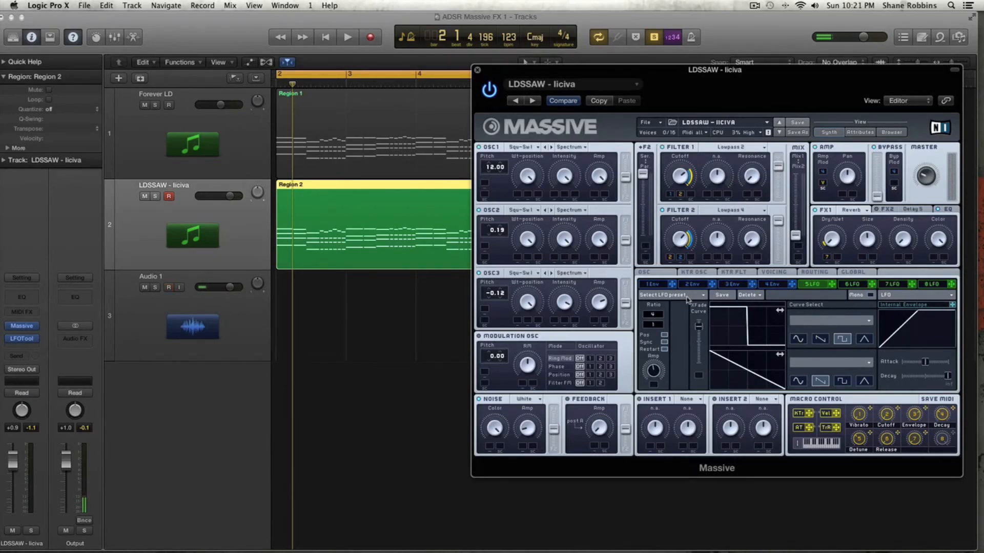
pyautogui.moveTo(922, 224)
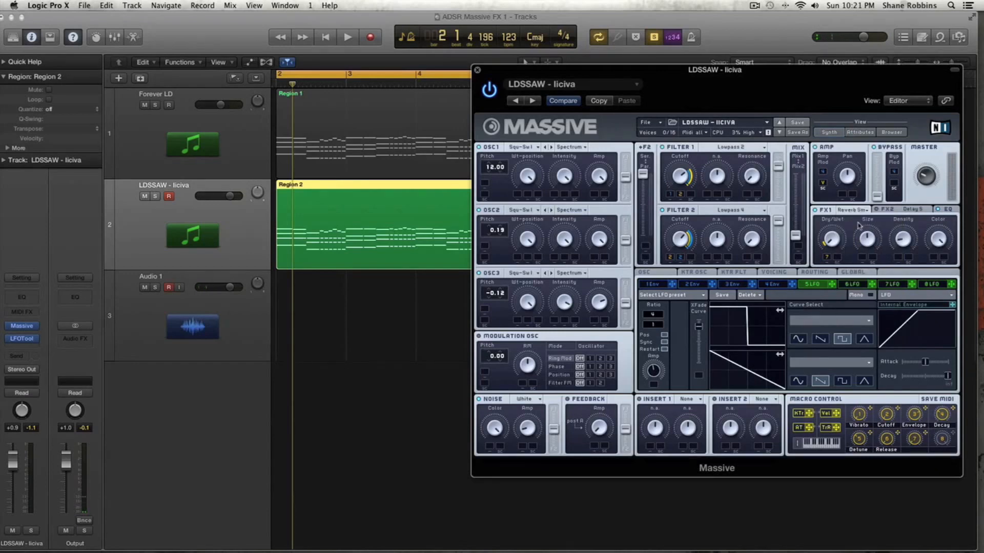
pyautogui.moveTo(827, 263)
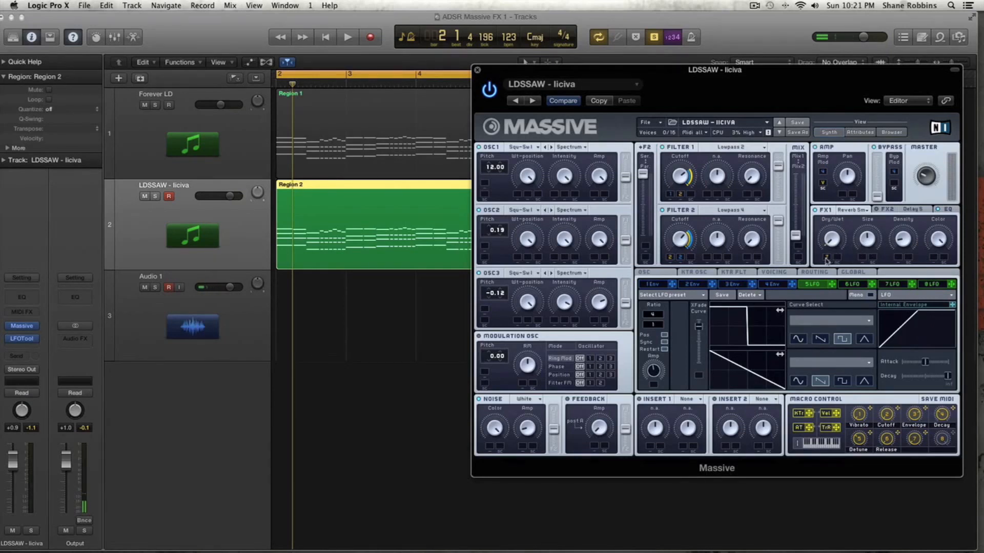
pyautogui.moveTo(829, 246)
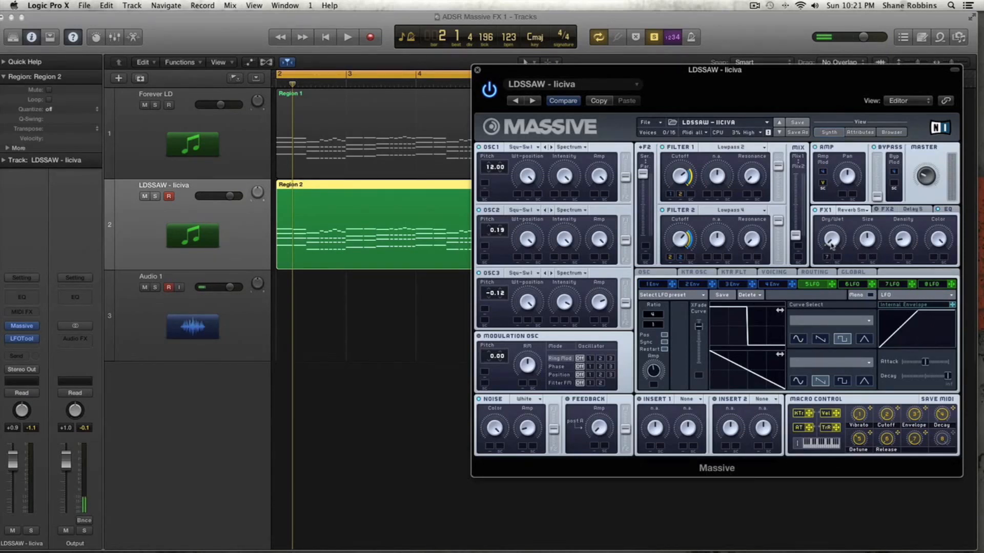
# Audition the LDSSAW lead, then show Massive's FX2 Reverb settings.
pyautogui.click(347, 37)
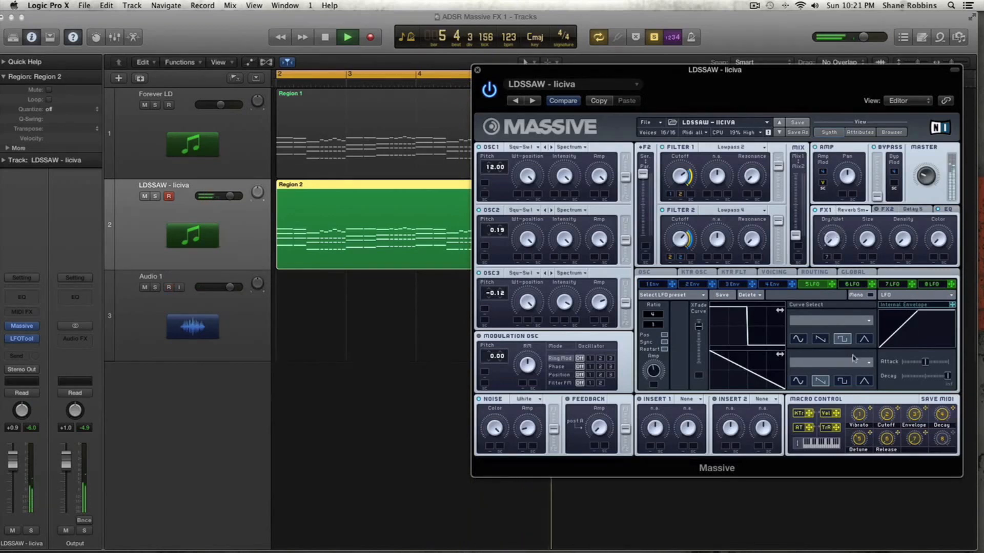
pyautogui.click(347, 37)
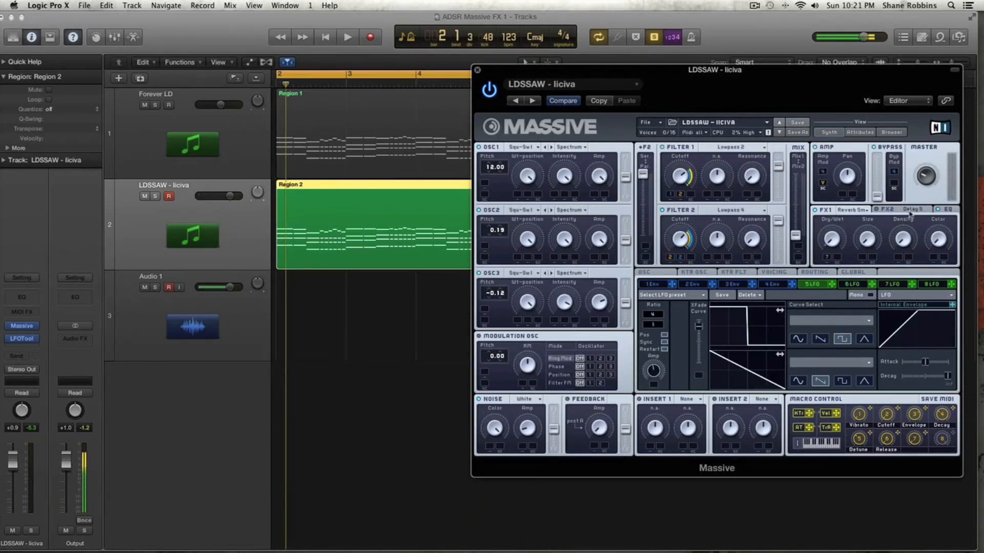
pyautogui.click(889, 209)
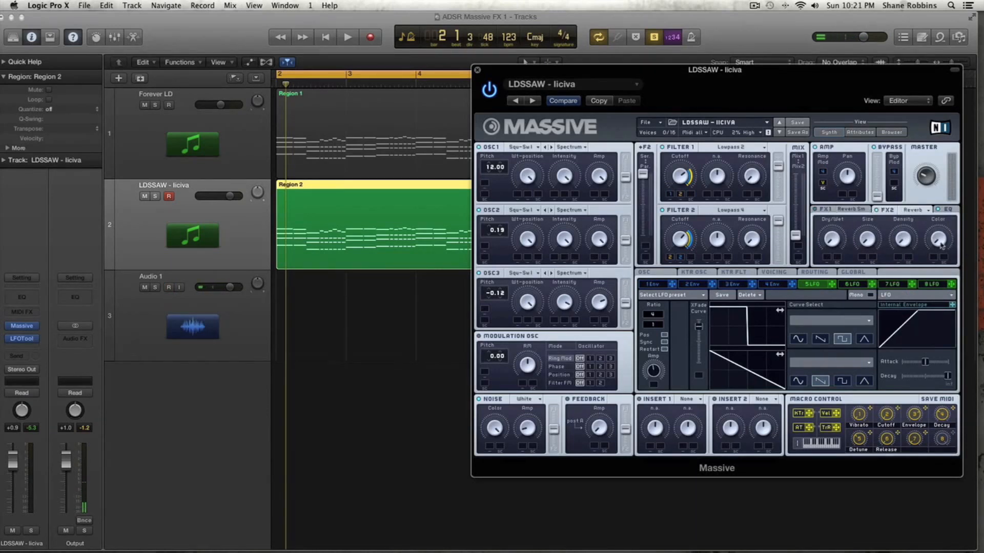
# Listen to the LDSSAW lead through the FX2 Reverb.
pyautogui.click(347, 36)
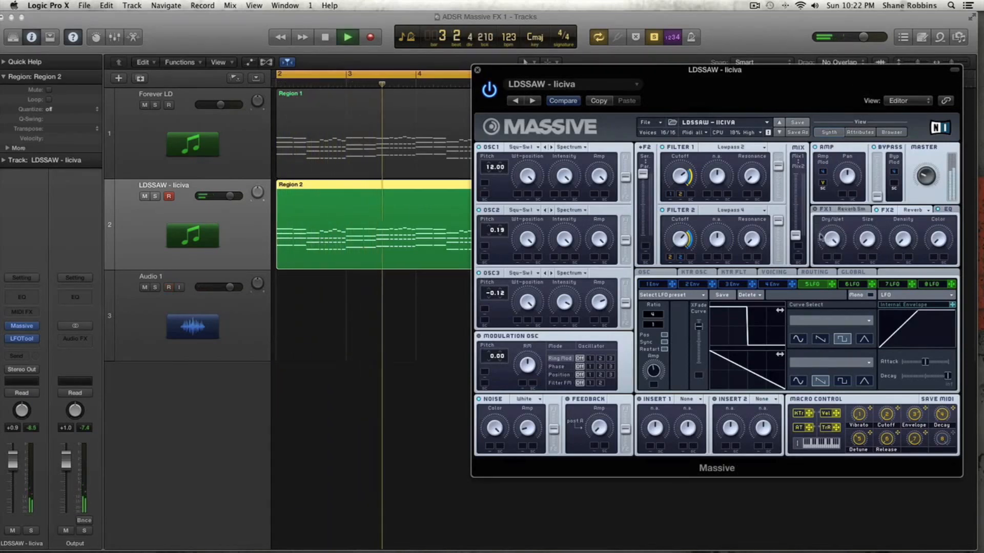
pyautogui.click(324, 36)
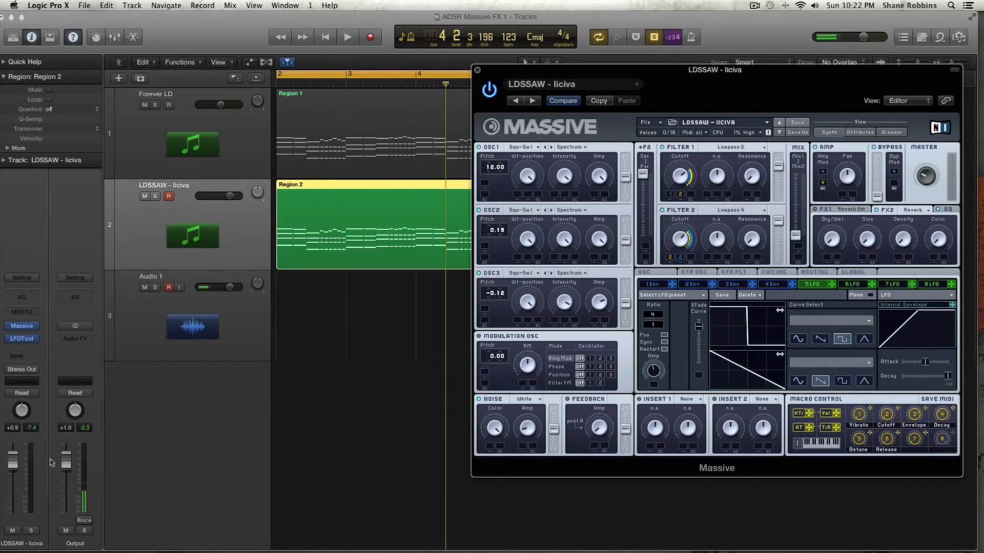
pyautogui.click(347, 37)
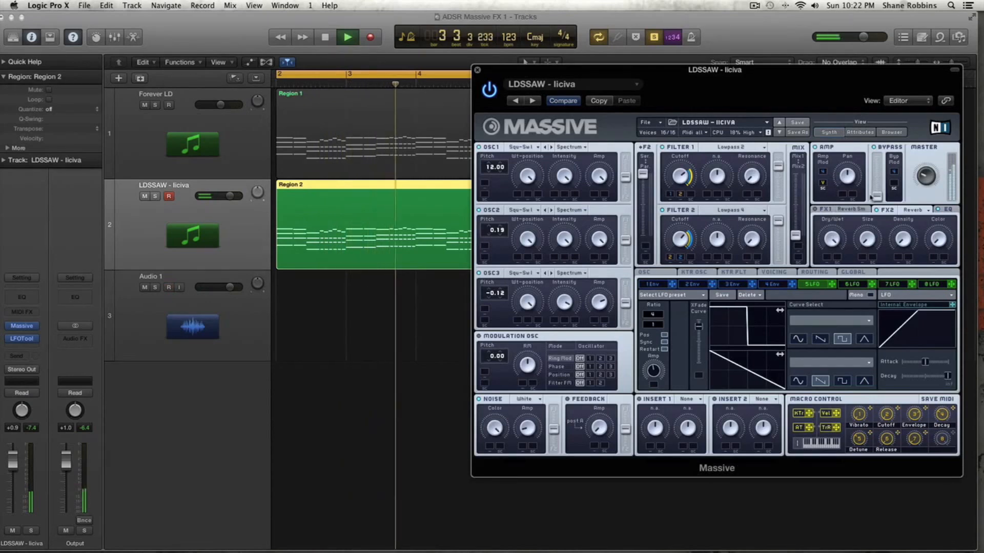
# Switch Massive to the FX1 Reverb Sm settings and play the lead again.
pyautogui.click(324, 36)
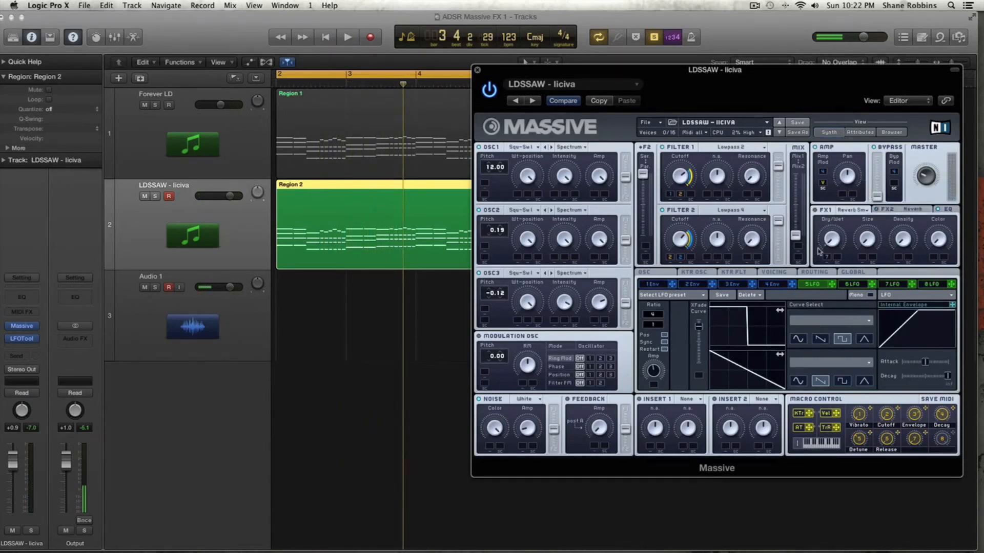
pyautogui.click(347, 36)
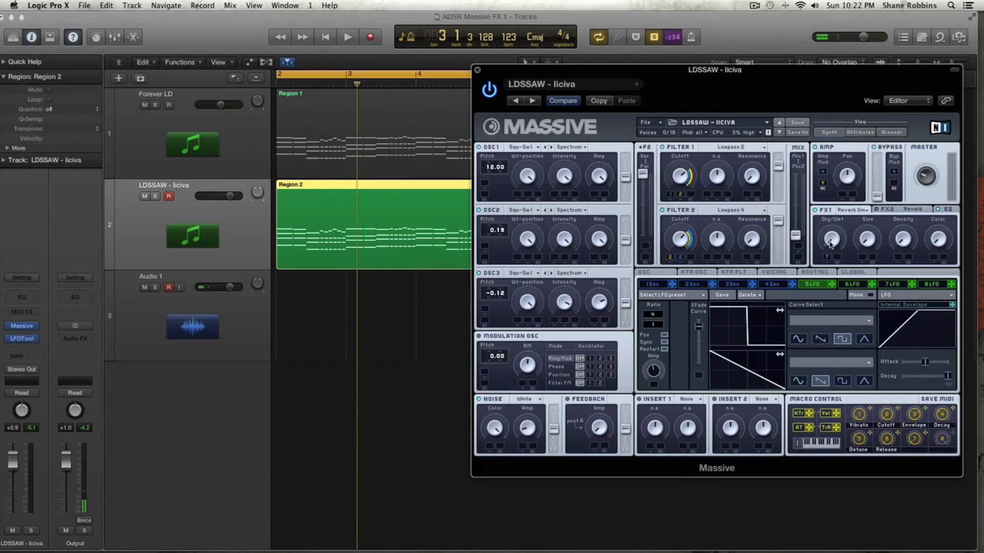
pyautogui.click(346, 36)
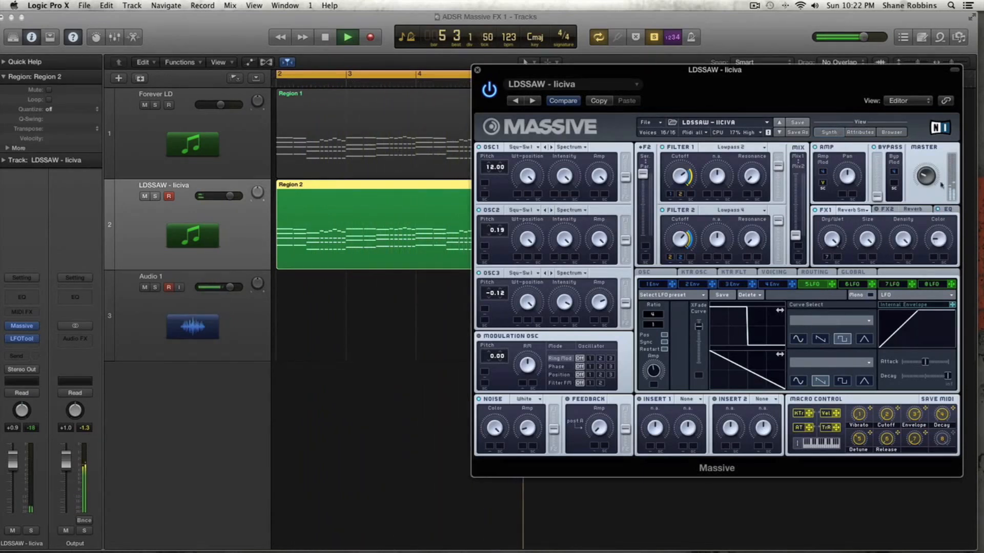
pyautogui.click(324, 37)
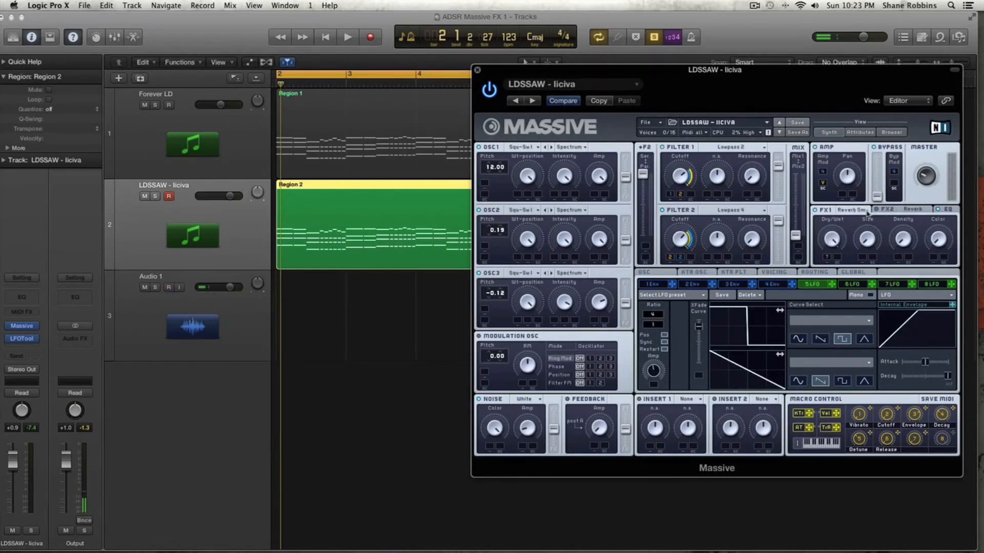
pyautogui.moveTo(844, 463)
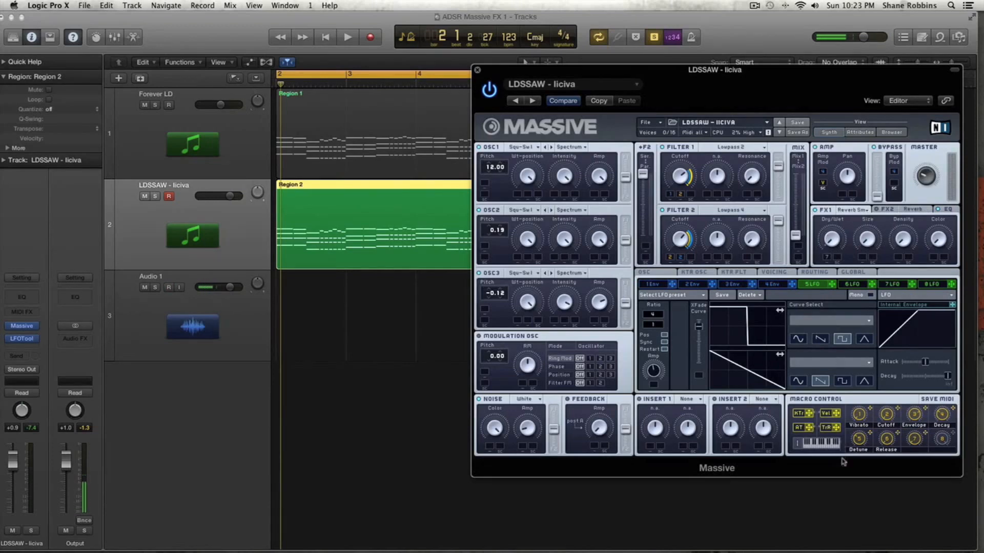
pyautogui.click(348, 37)
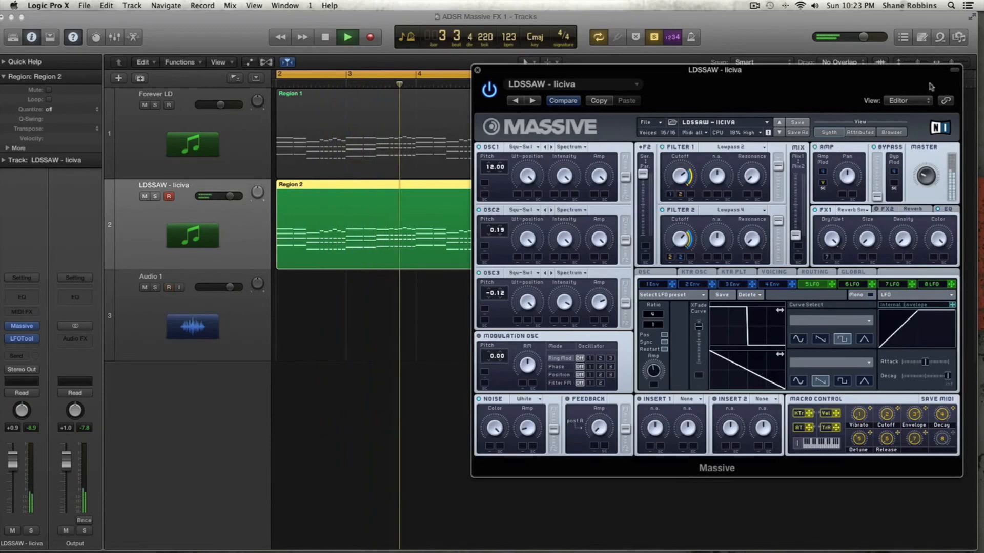
pyautogui.click(346, 36)
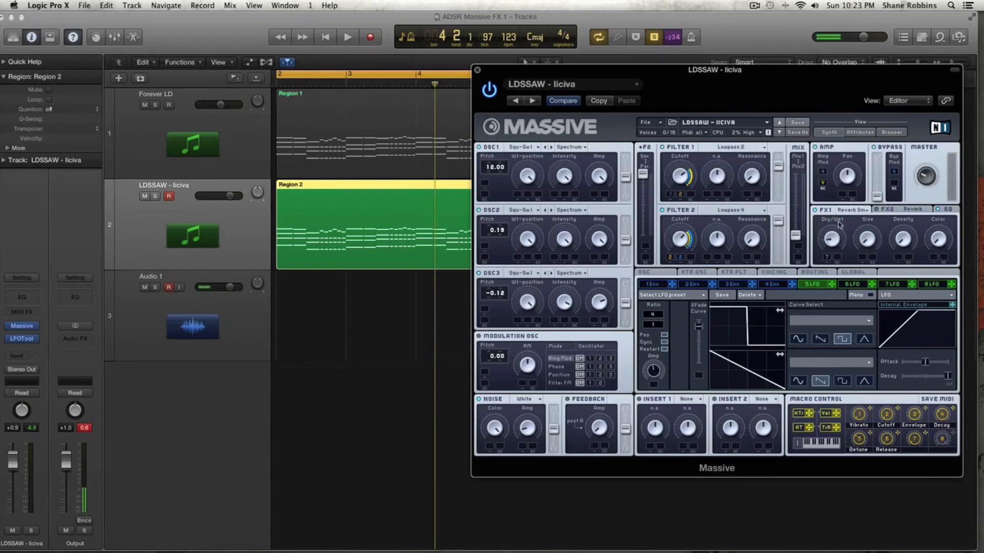
pyautogui.click(347, 36)
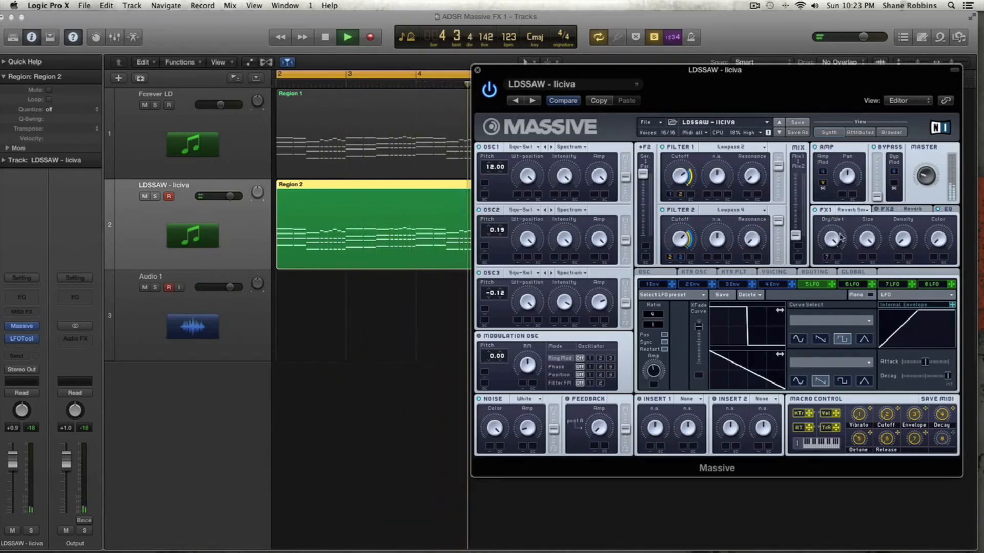
pyautogui.click(347, 37)
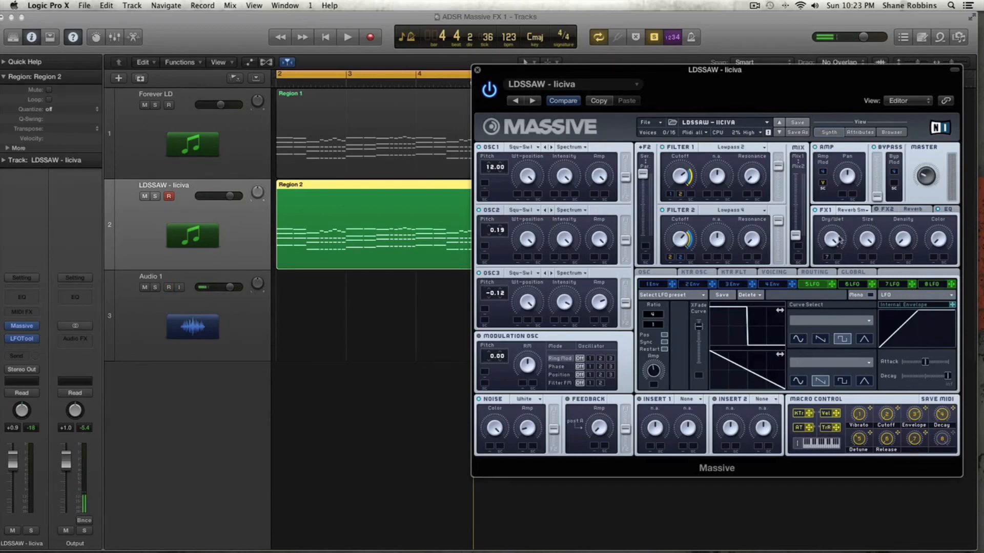
pyautogui.click(347, 37)
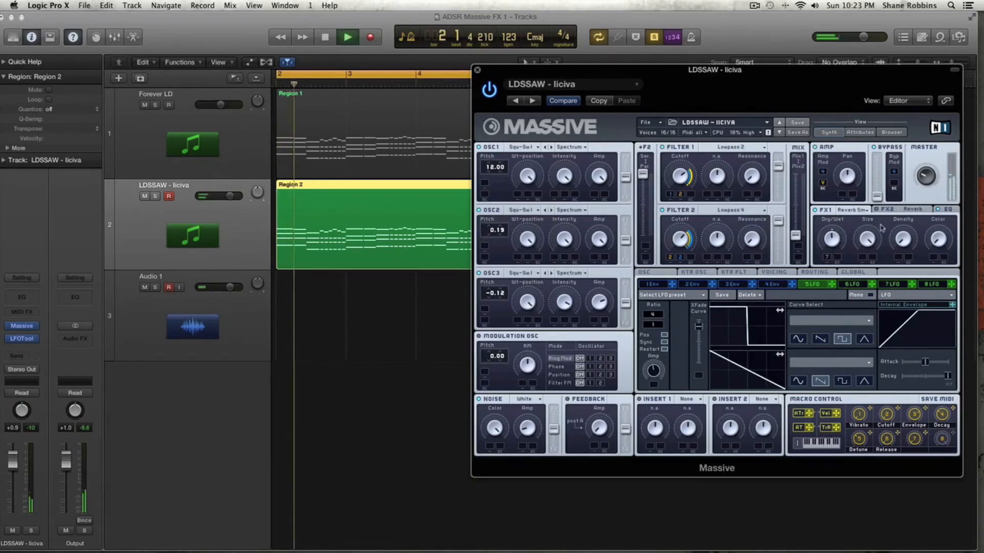
pyautogui.click(324, 36)
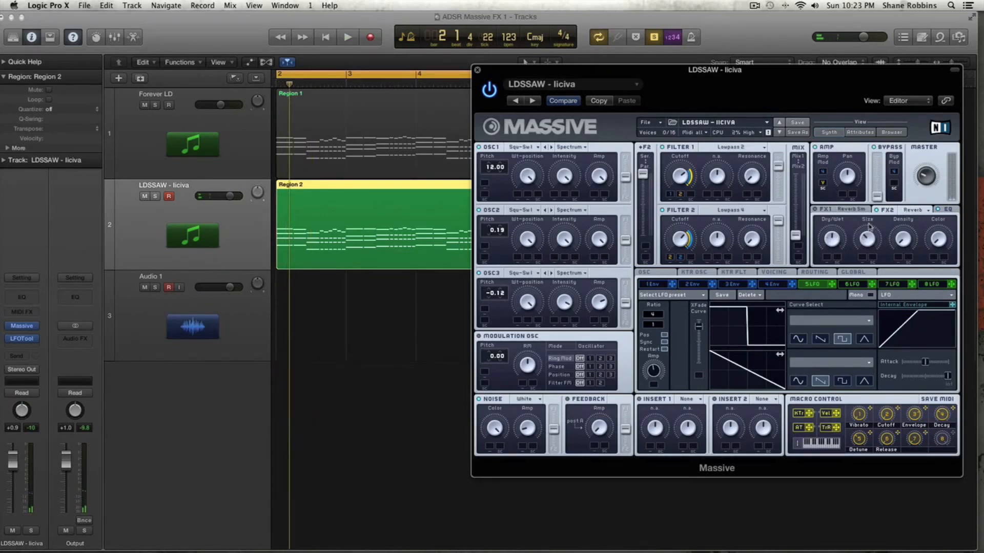
pyautogui.click(347, 36)
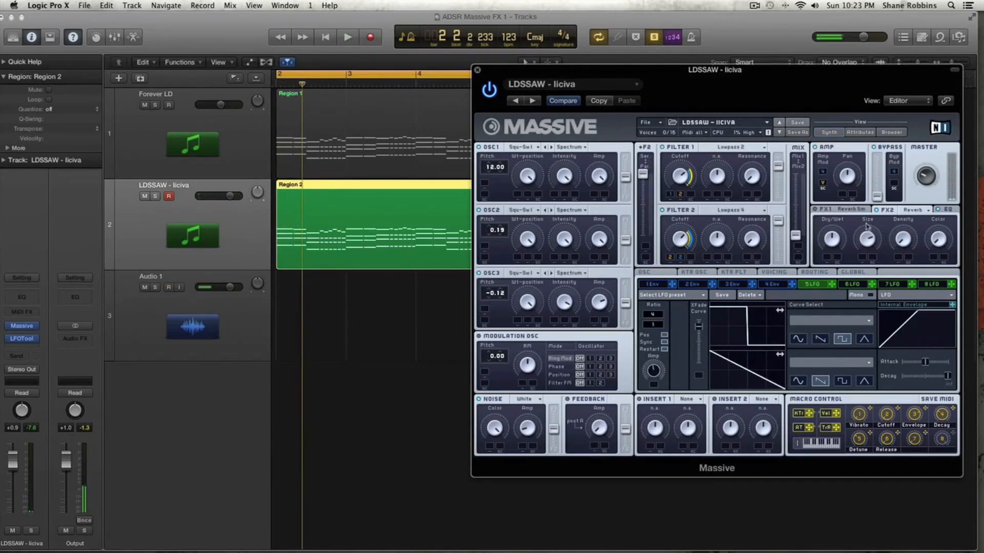
pyautogui.click(347, 36)
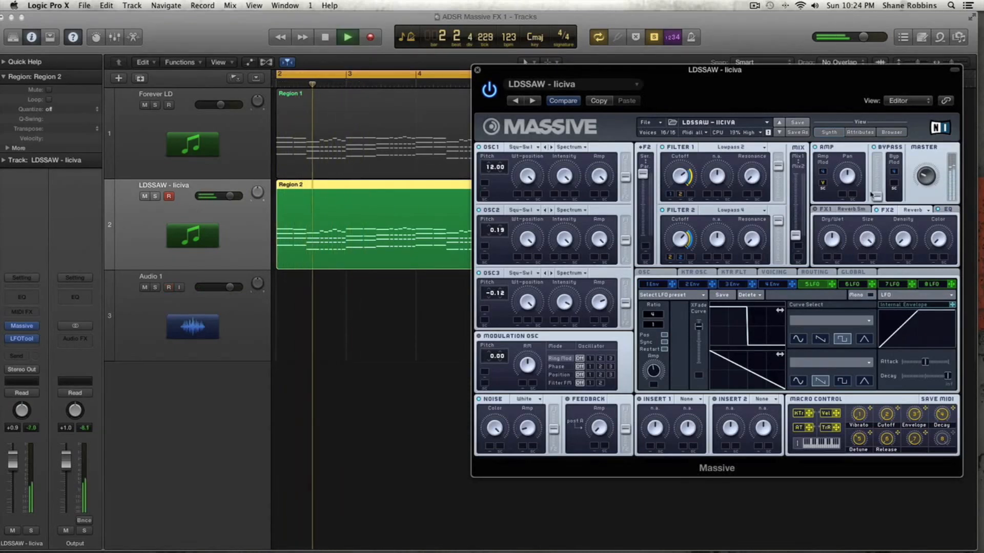
pyautogui.click(325, 37)
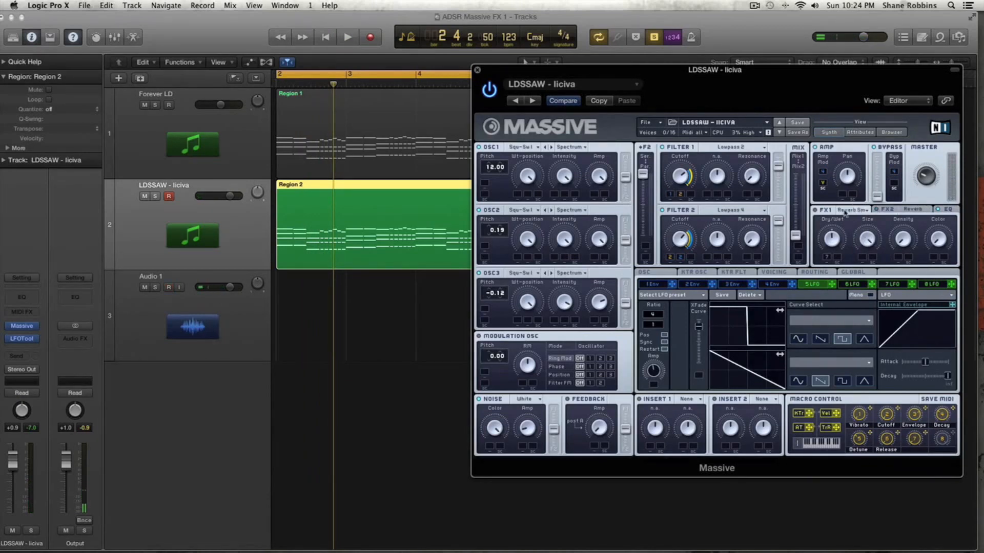
pyautogui.click(347, 36)
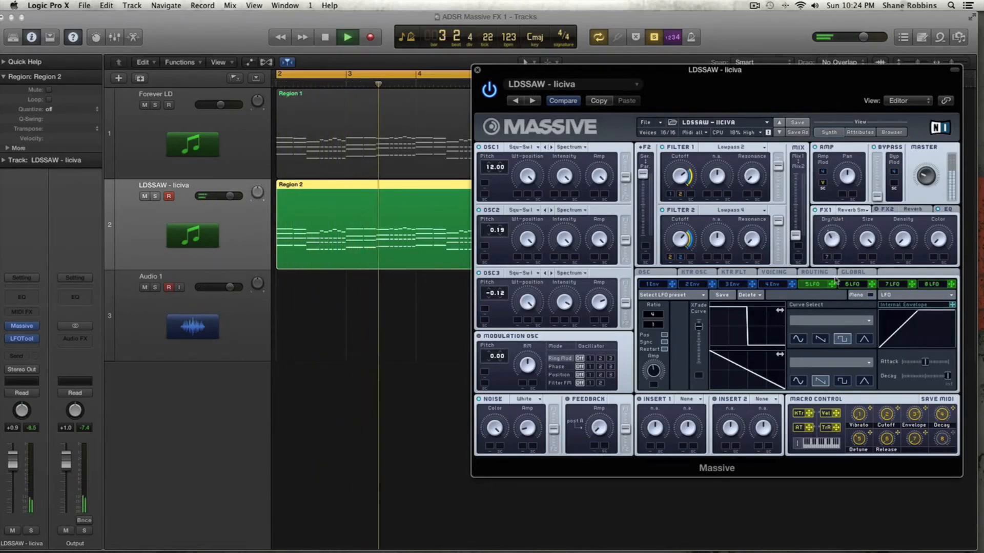
# Stop playback and show Massive's FX2 Reverb settings again.
pyautogui.click(347, 36)
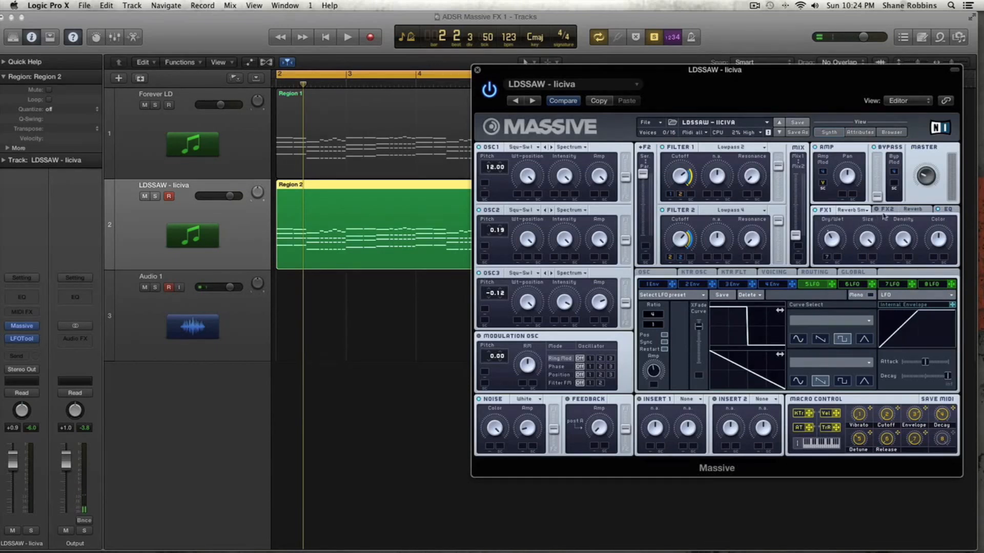
pyautogui.click(170, 287)
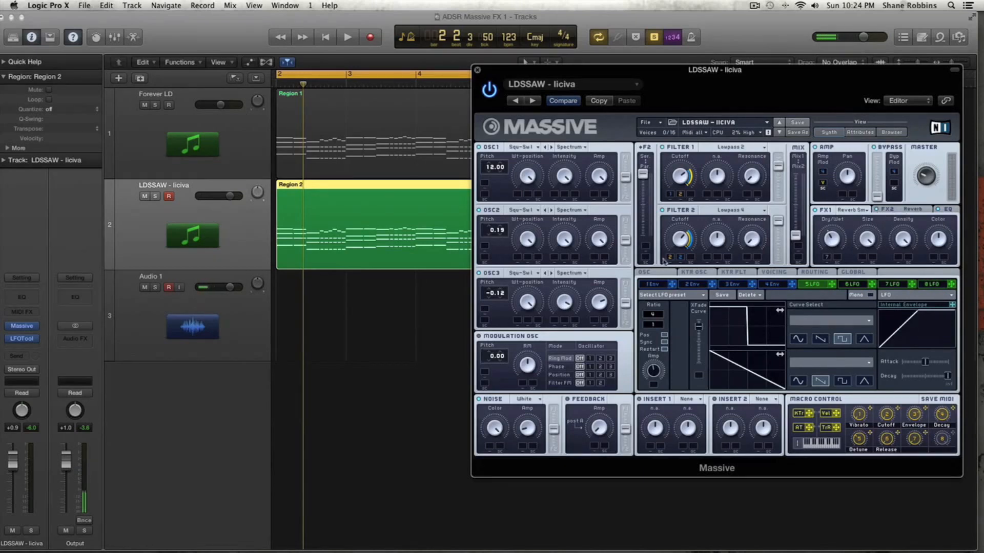
pyautogui.click(347, 37)
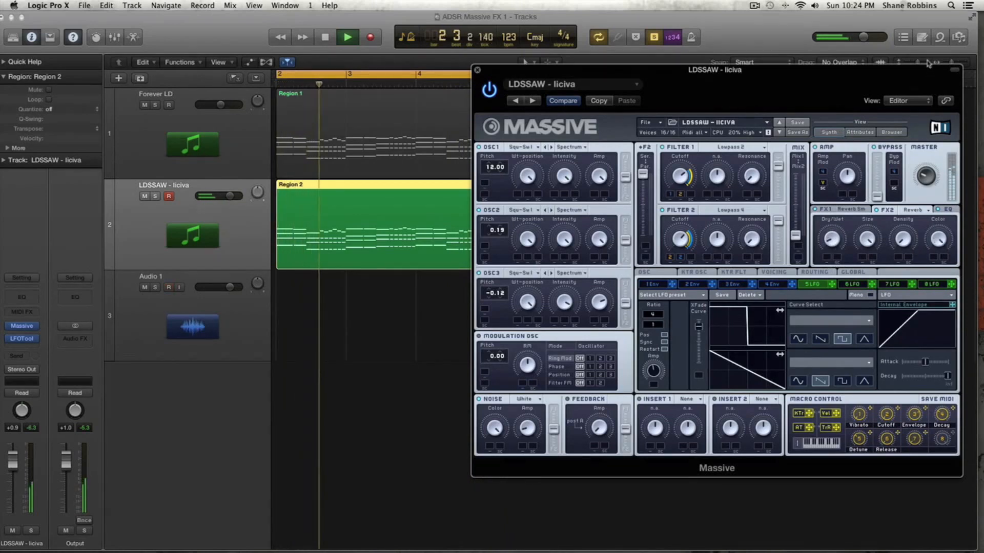
# Play and stop the LDSSAW lead to hear it through the FX2 Reverb.
pyautogui.click(324, 36)
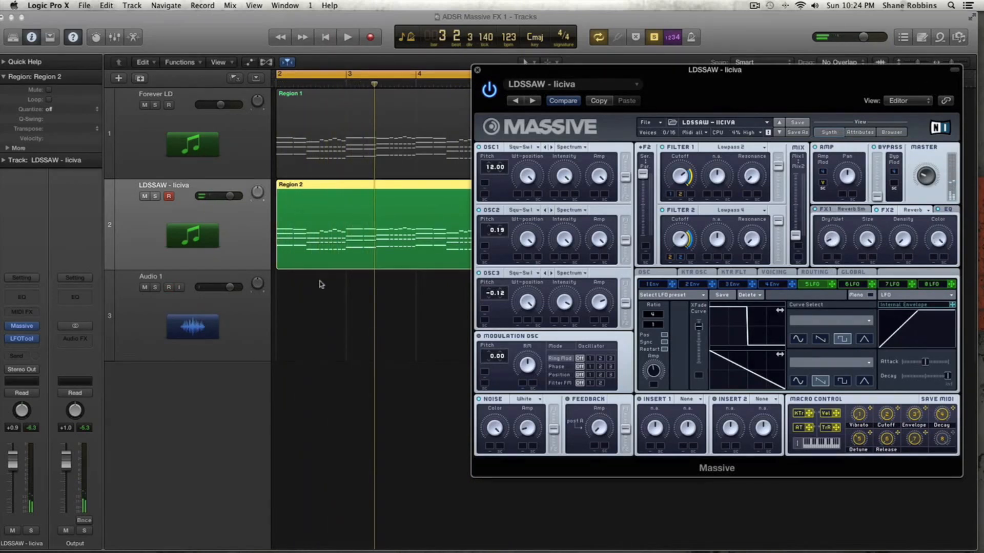
pyautogui.click(347, 37)
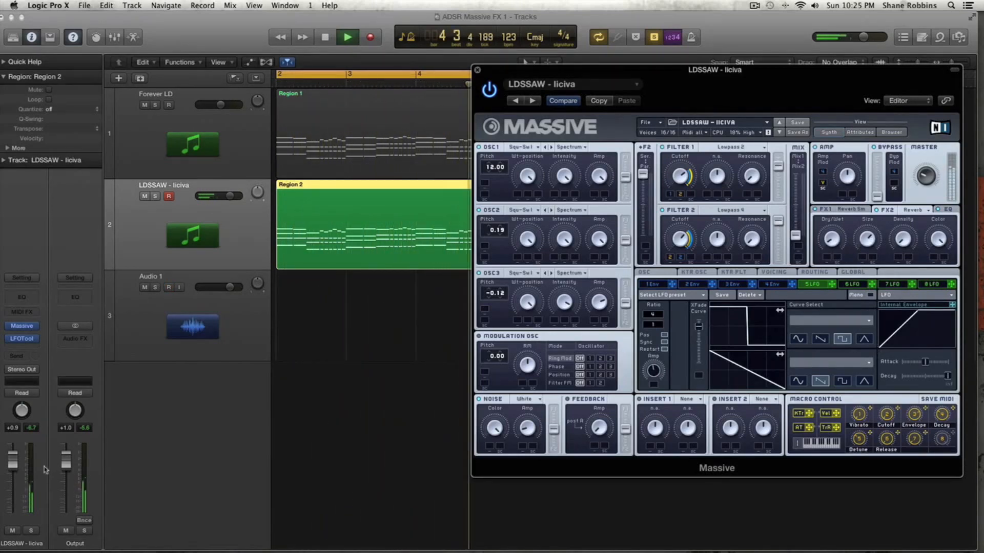
pyautogui.click(324, 36)
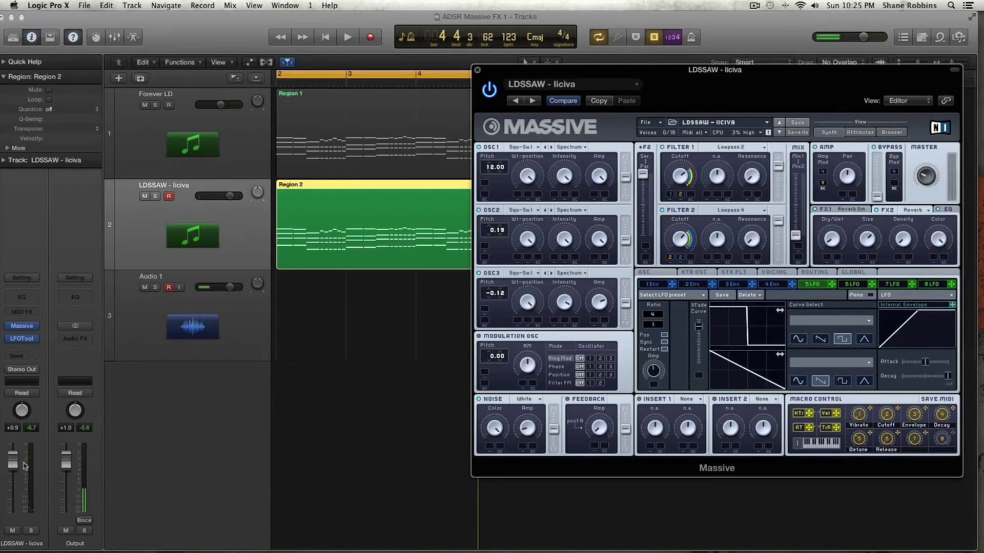